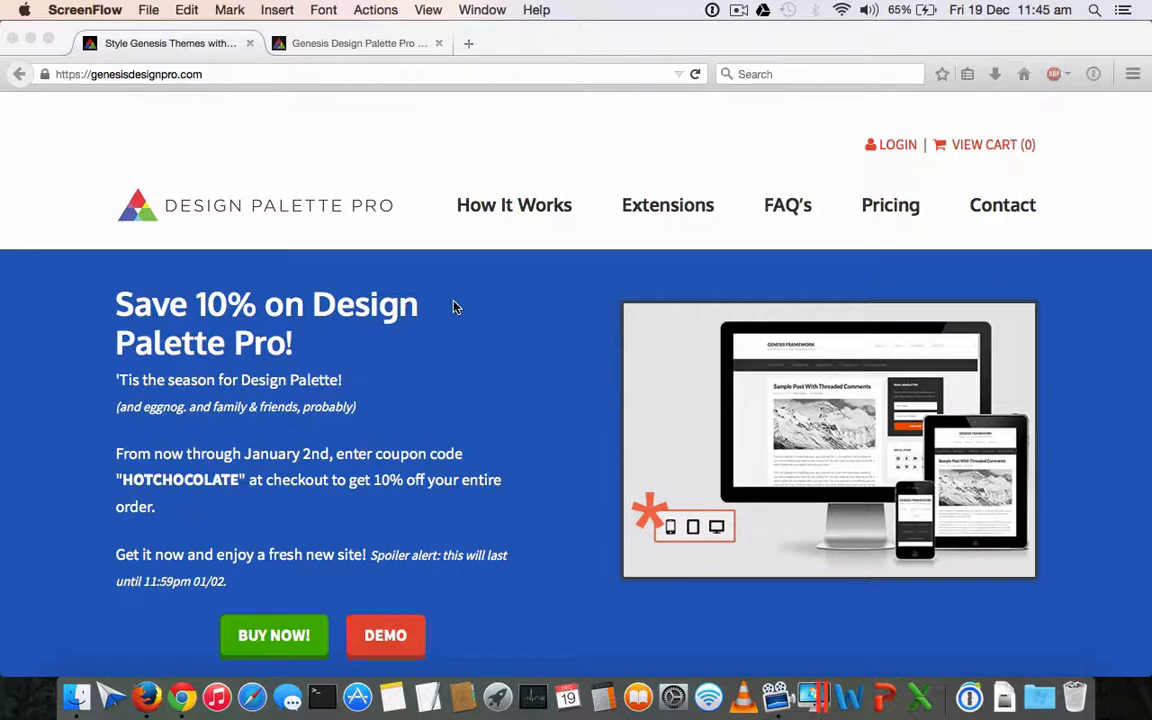
# Scroll down through the Design Palette Pro website page to review its features and pricing
pyautogui.scroll(-3)
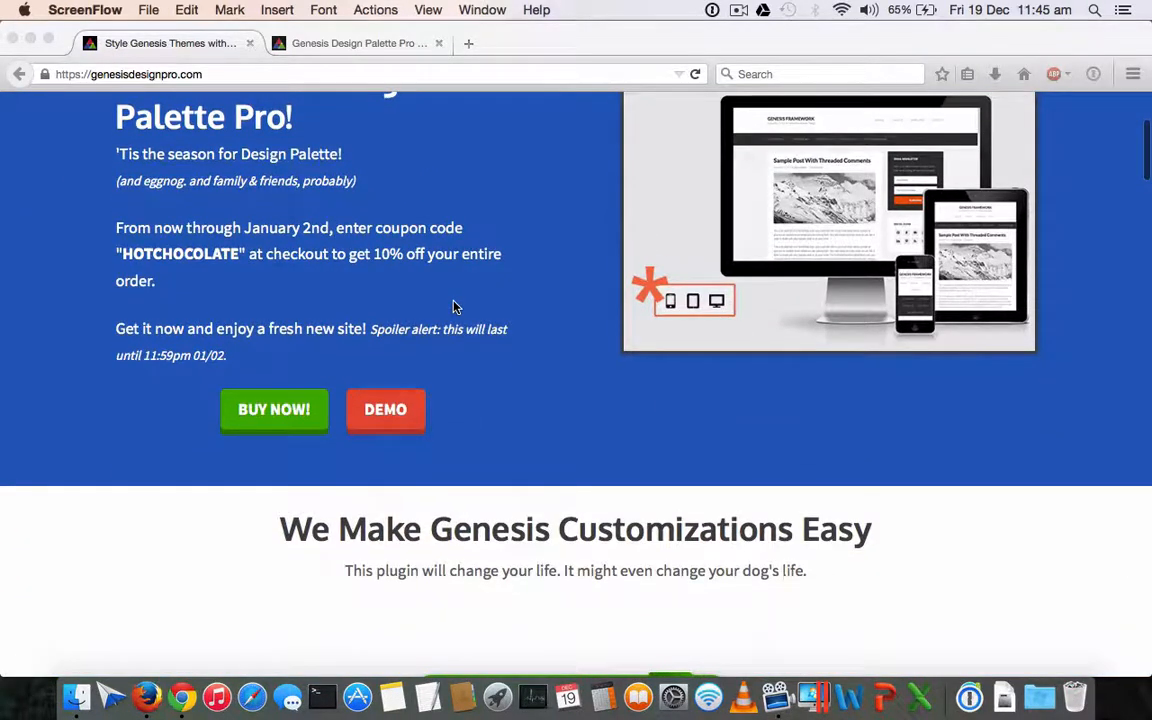
pyautogui.scroll(-3)
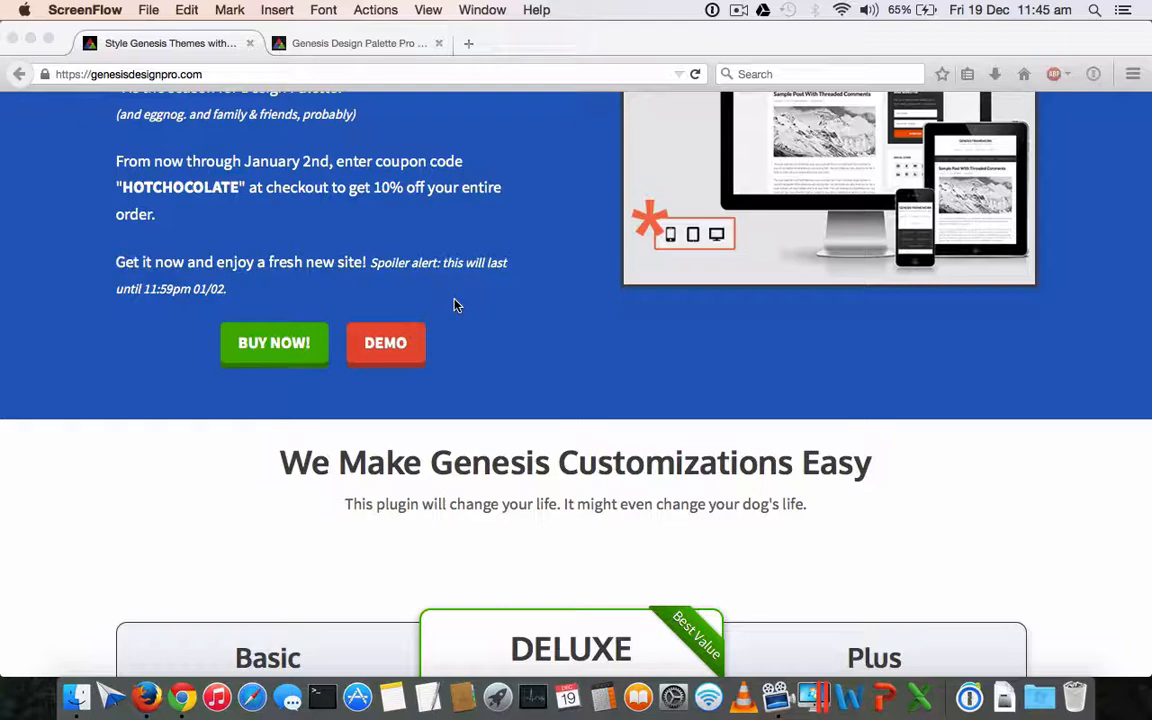
pyautogui.scroll(3)
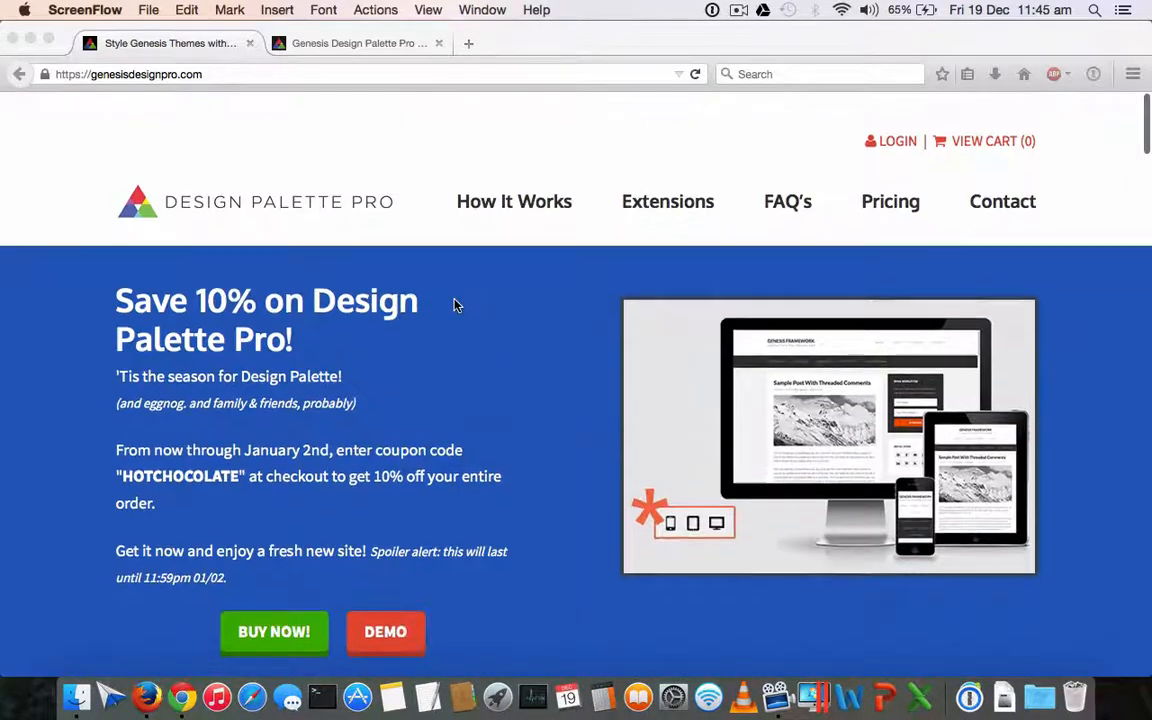
pyautogui.scroll(-3)
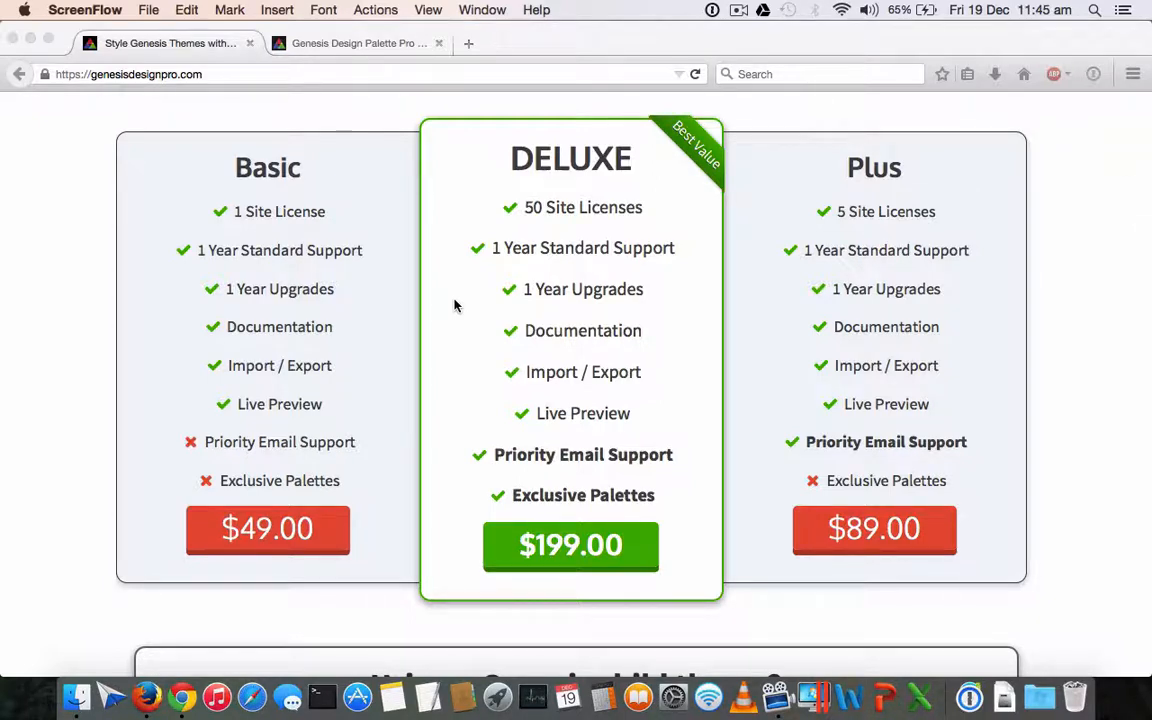
pyautogui.scroll(-3)
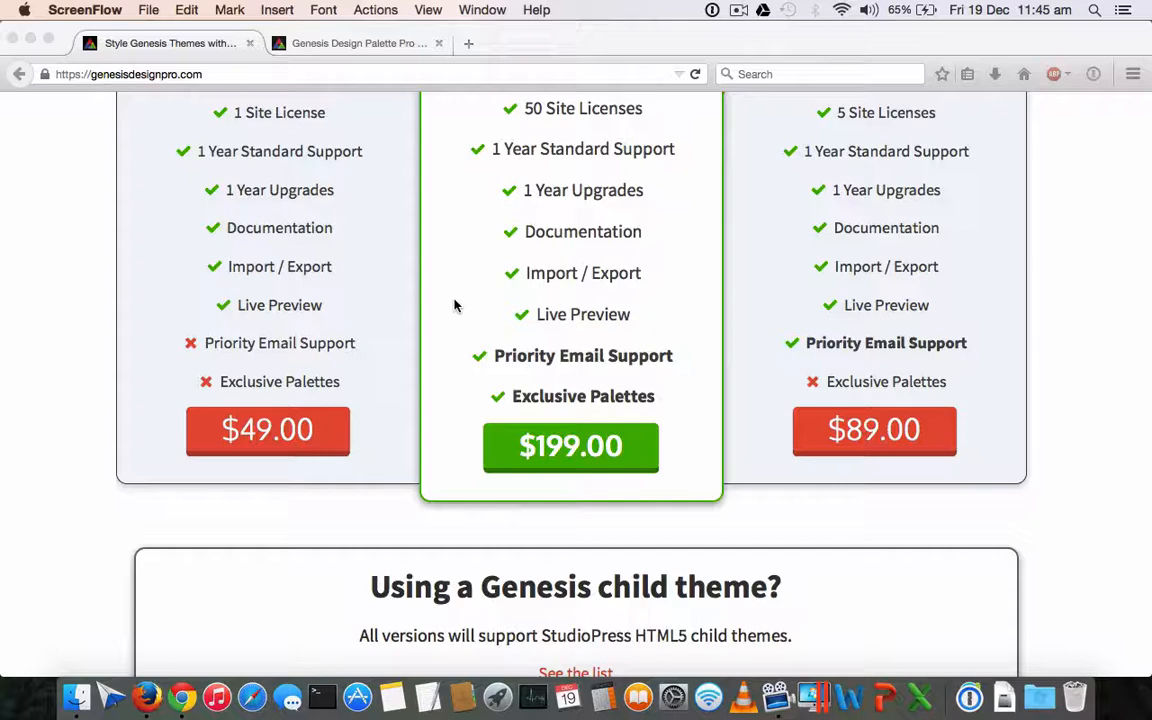
pyautogui.scroll(-3)
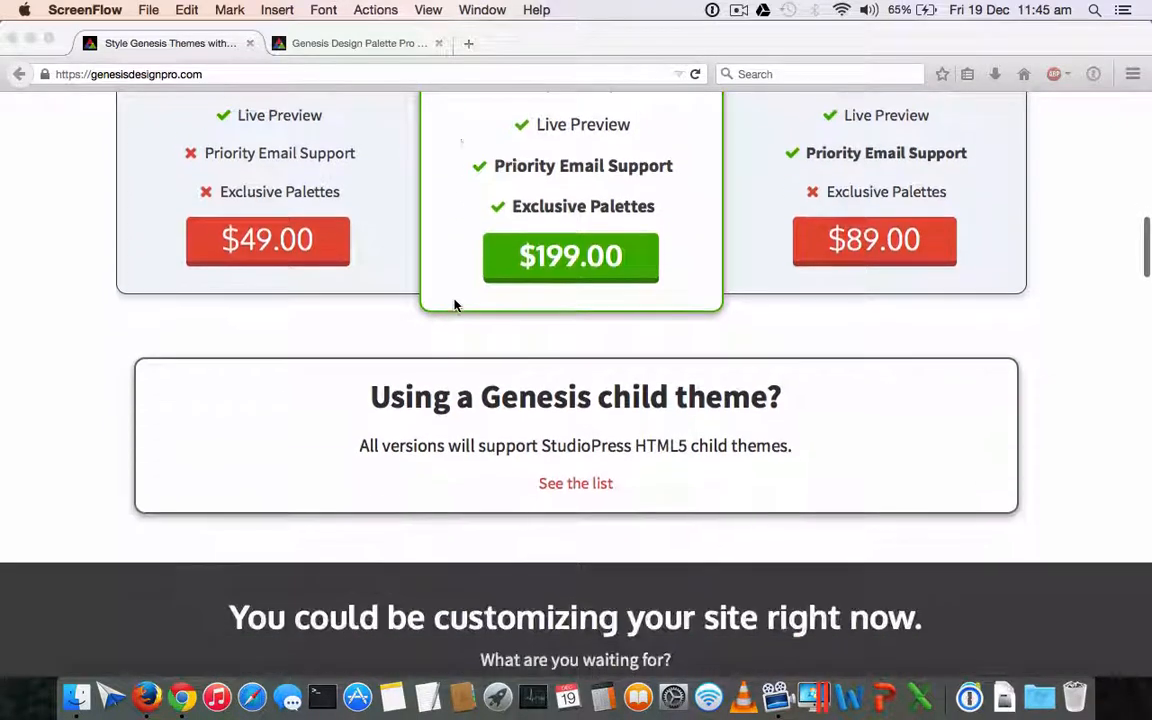
pyautogui.scroll(-3)
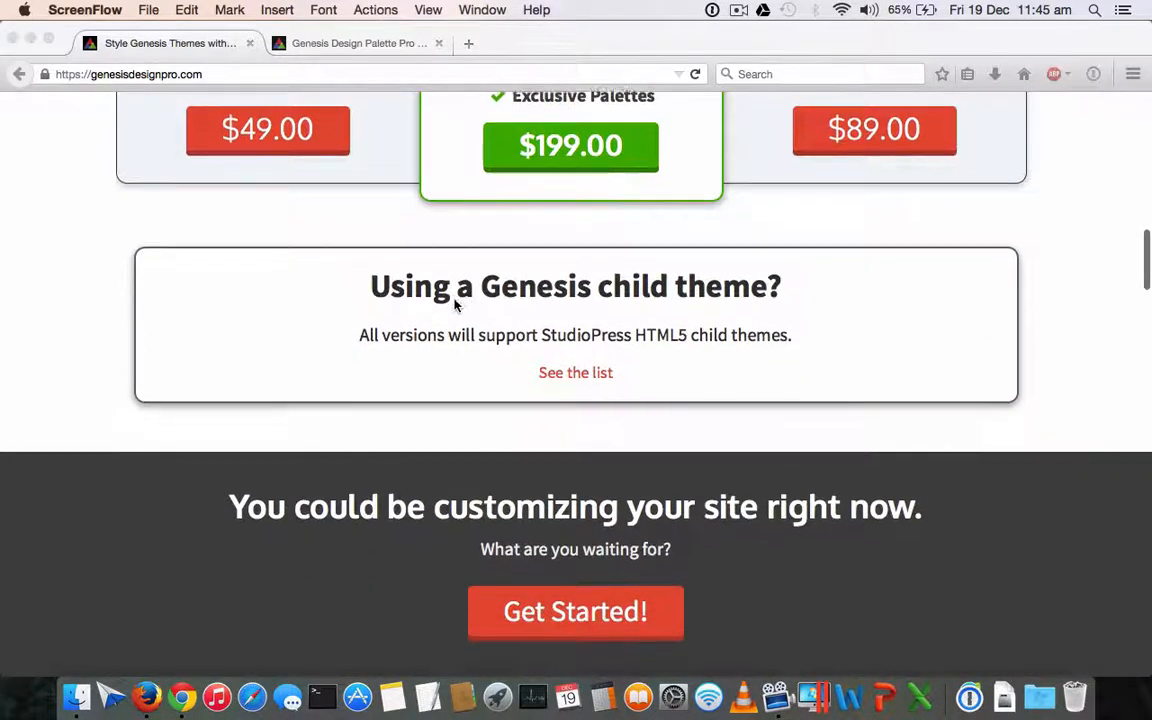
pyautogui.scroll(-3)
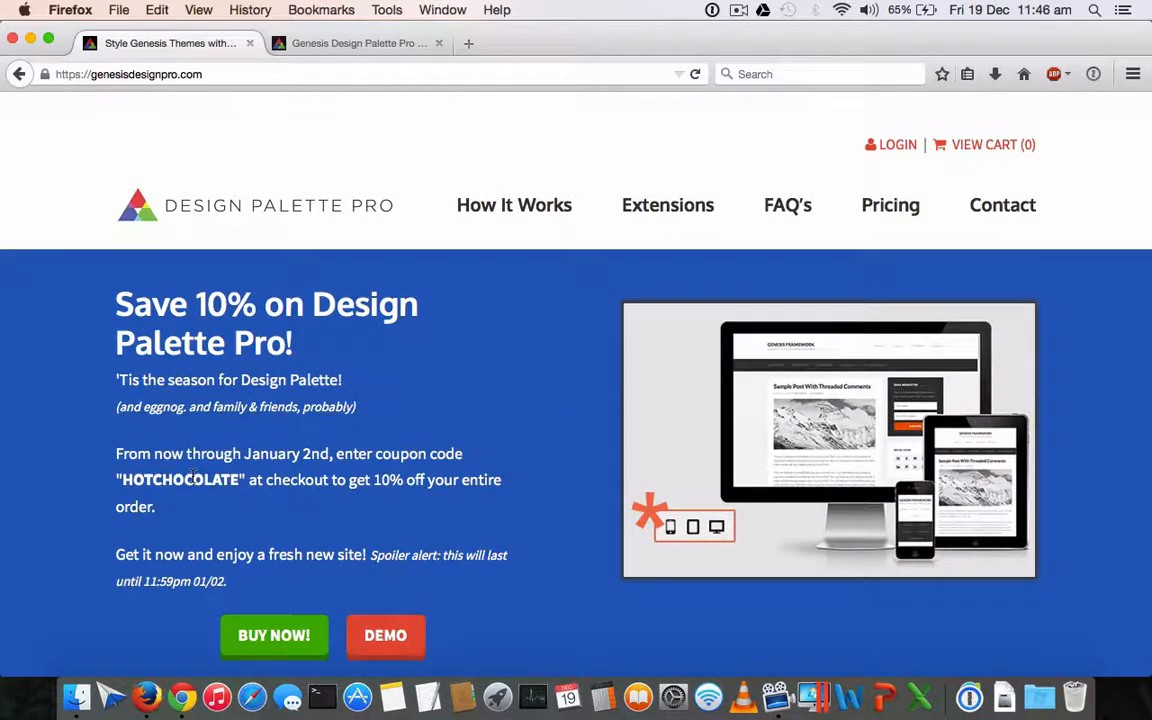
pyautogui.scroll(-3)
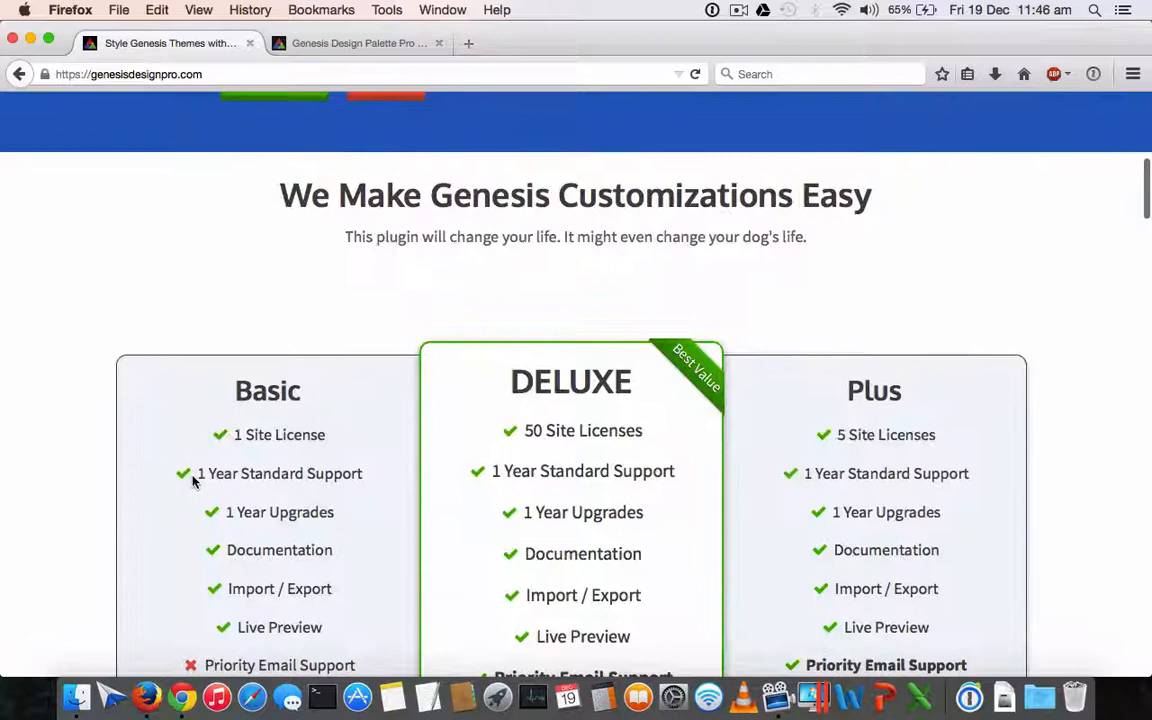
pyautogui.scroll(-3)
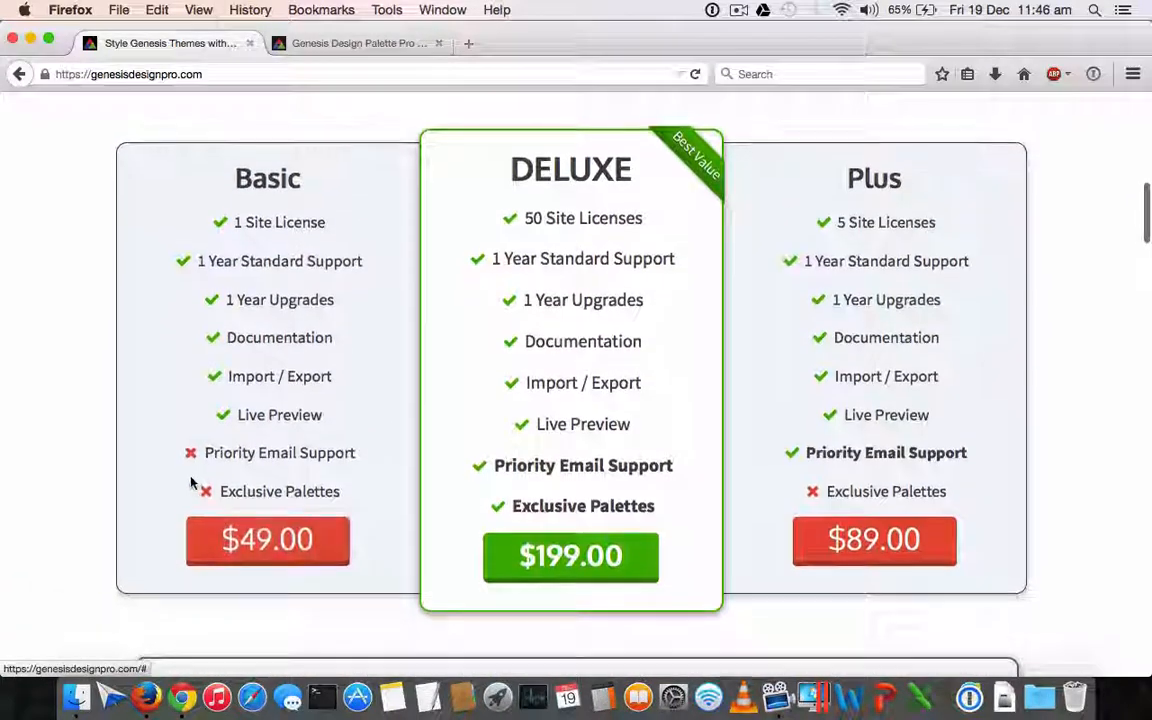
pyautogui.doubleClick(300, 222)
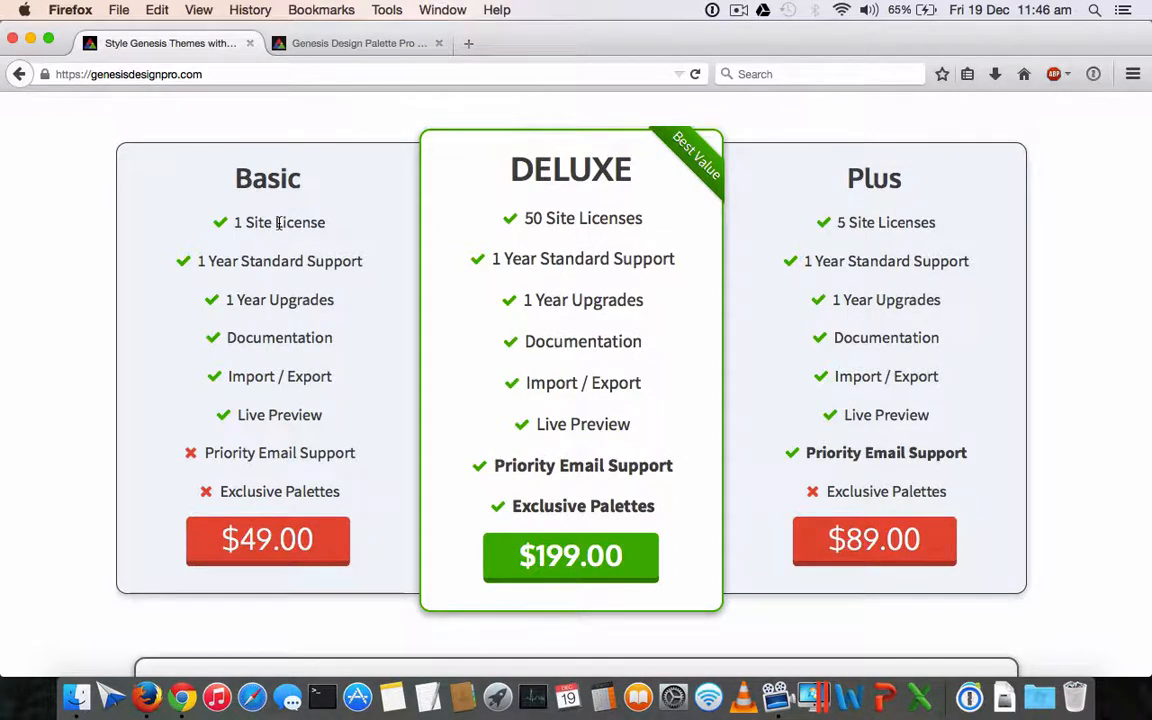
pyautogui.moveTo(280, 236)
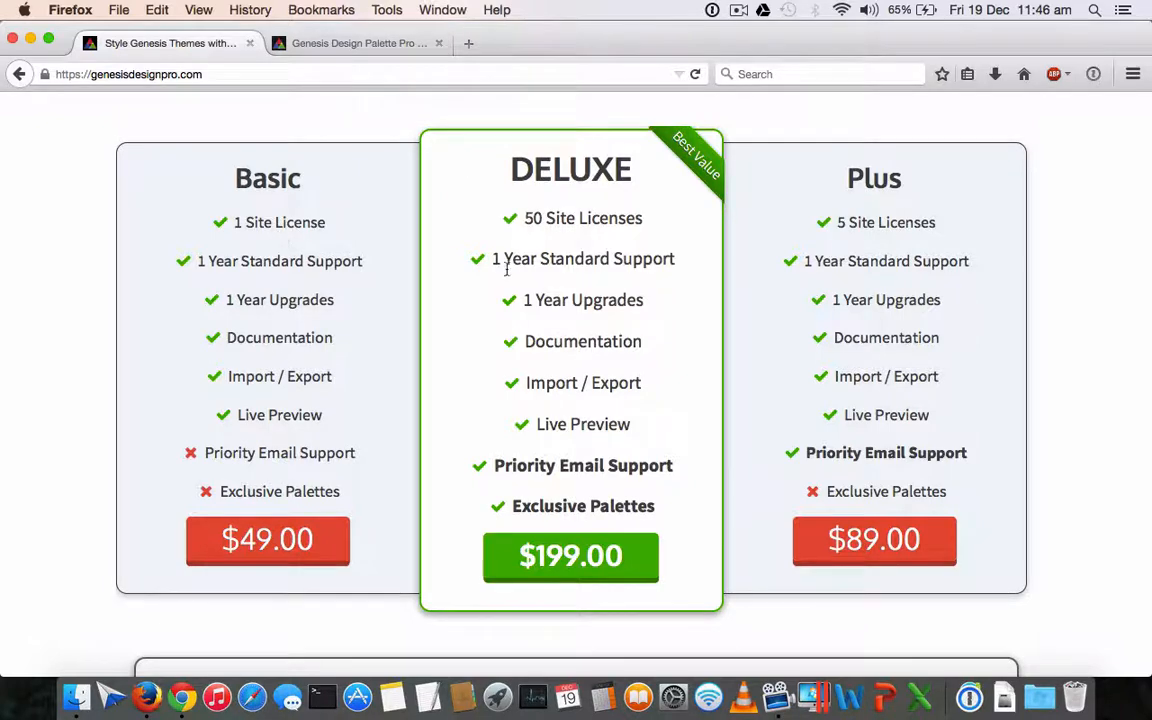
pyautogui.moveTo(896, 216)
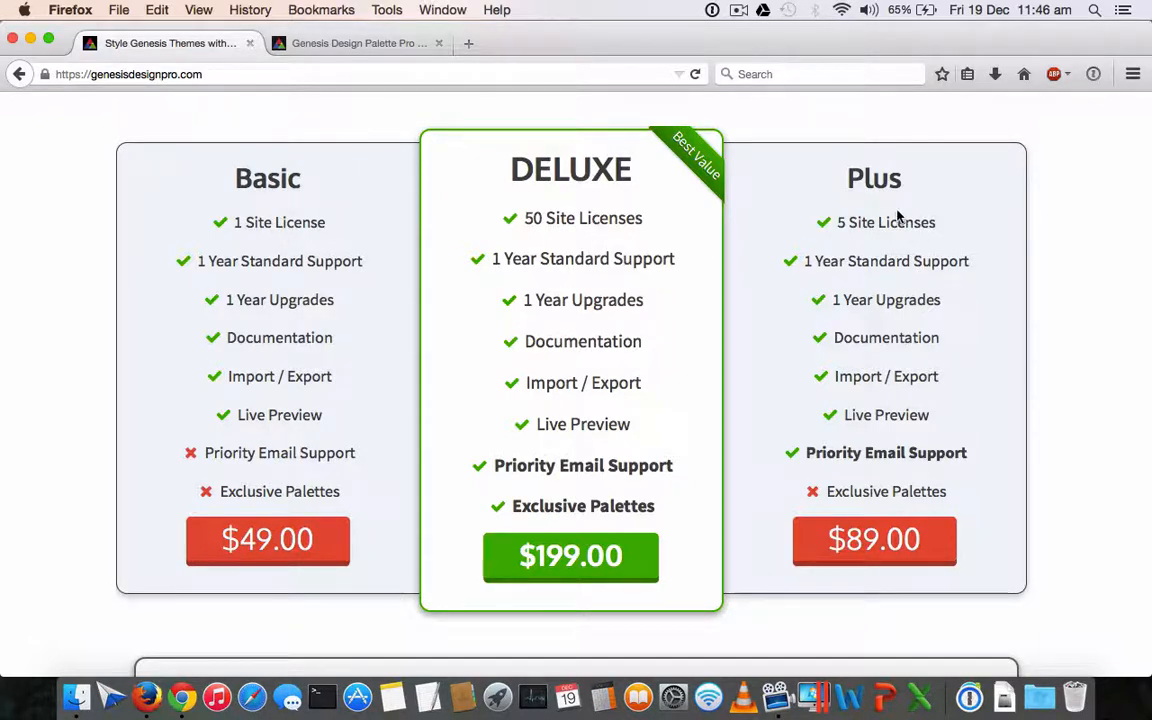
pyautogui.moveTo(900, 276)
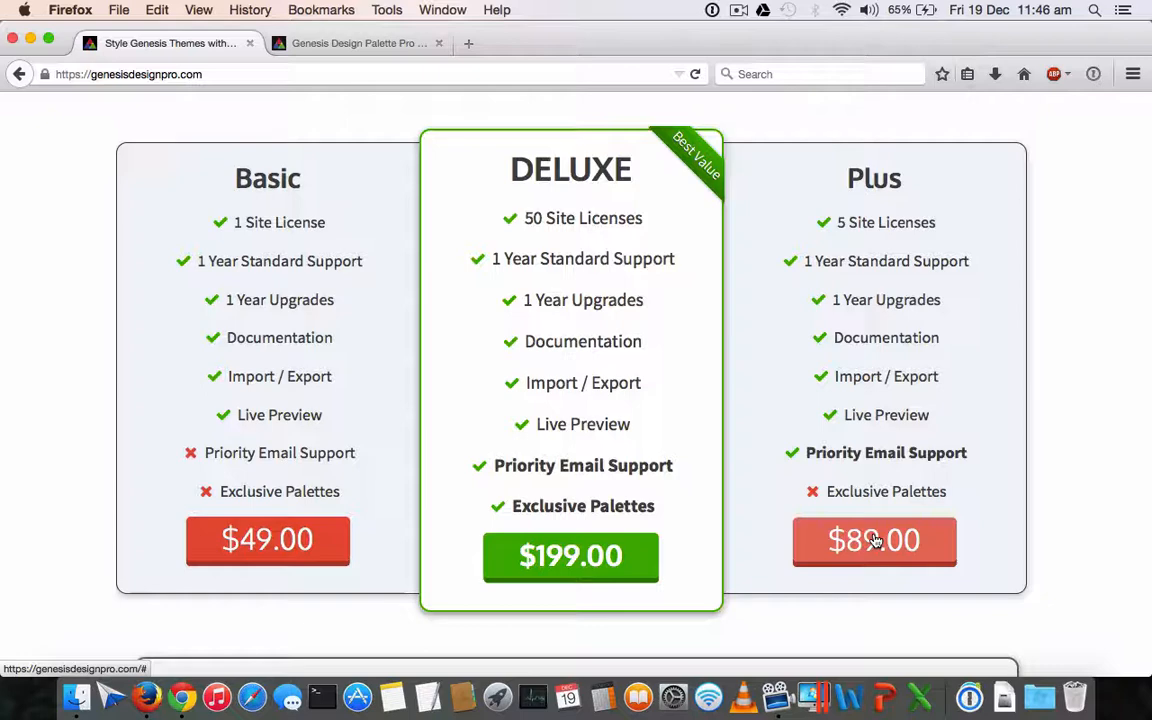
pyautogui.moveTo(668, 280)
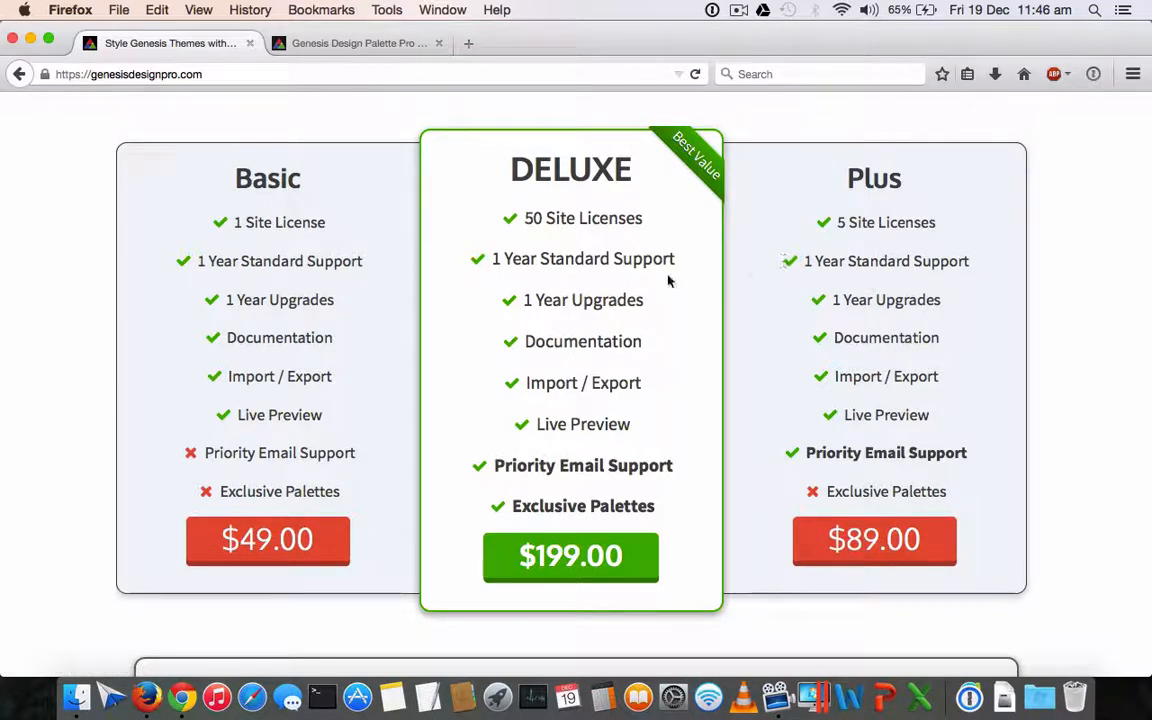
pyautogui.moveTo(656, 284)
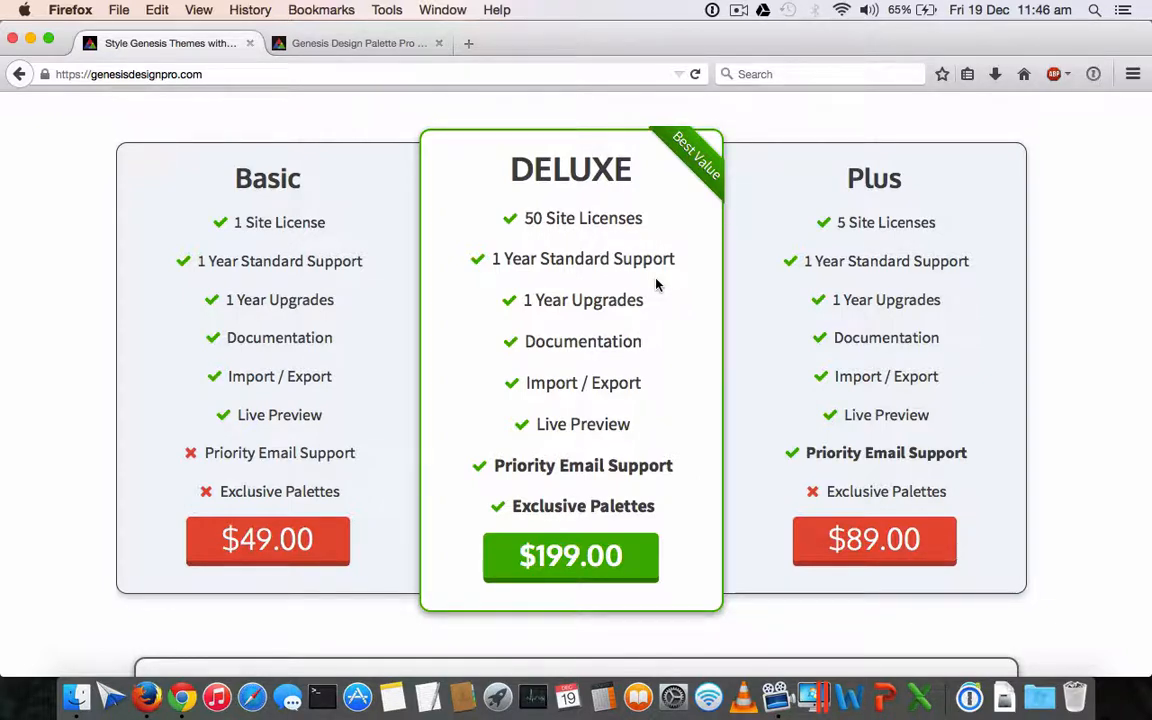
pyautogui.moveTo(652, 292)
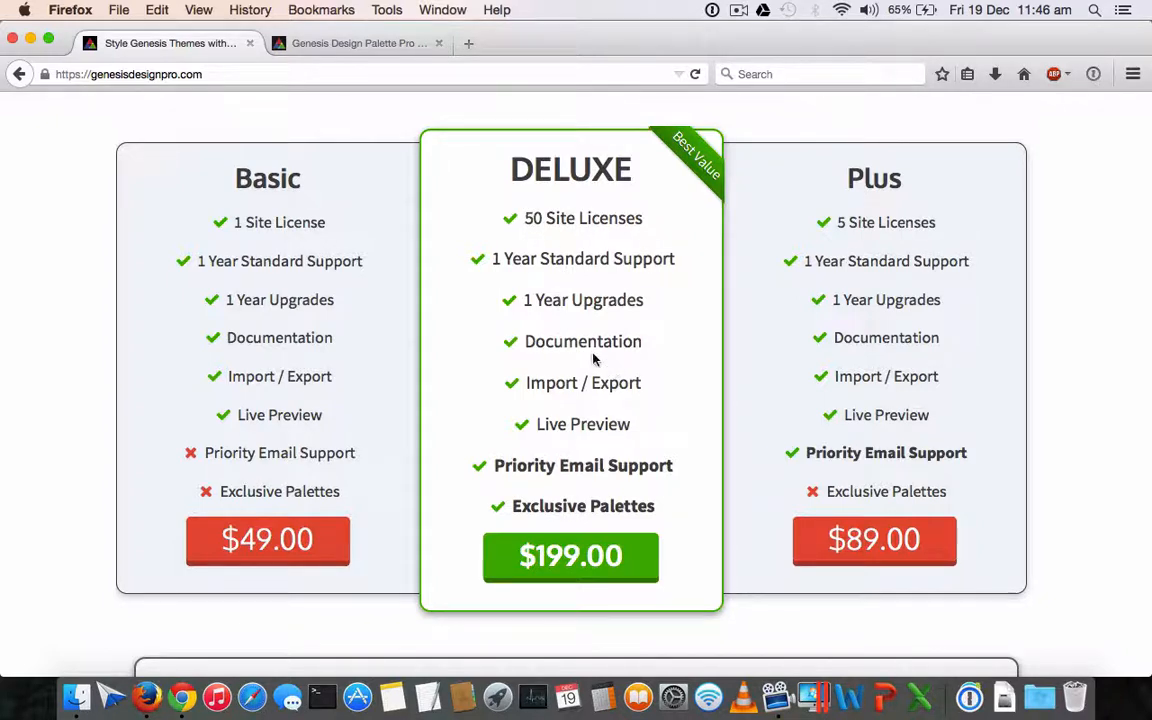
pyautogui.scroll(-3)
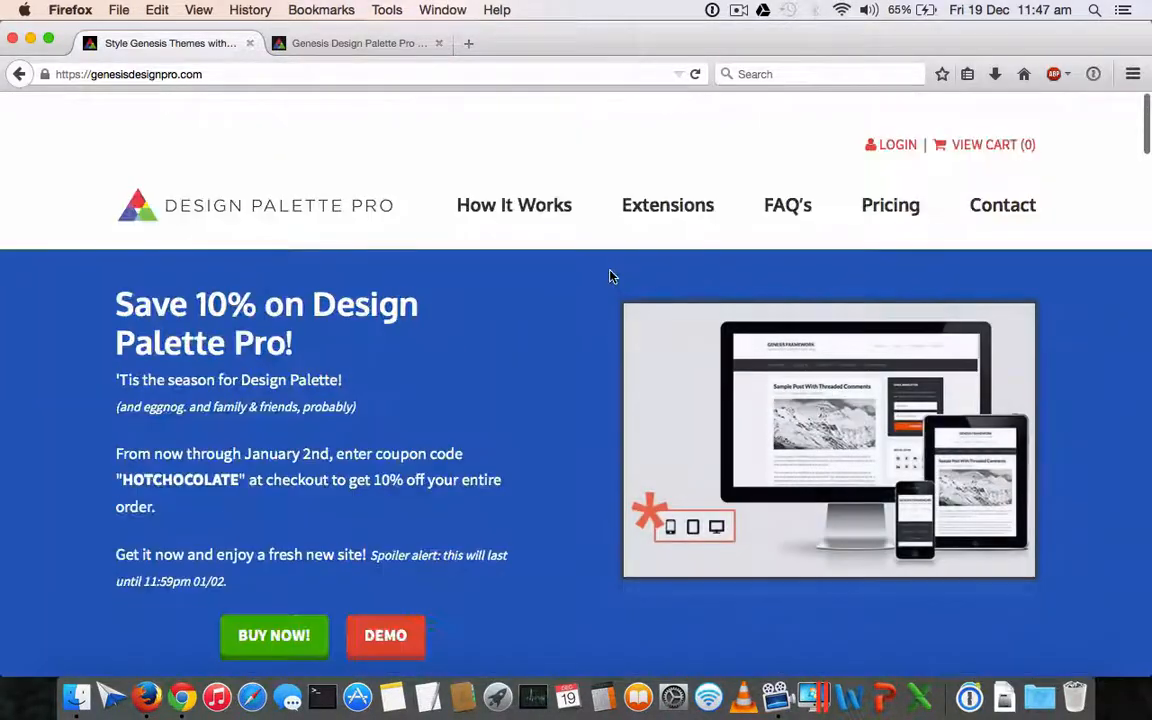
# Switch to the Design Palette Pro demo admin and show the General Site Styles settings
pyautogui.click(358, 44)
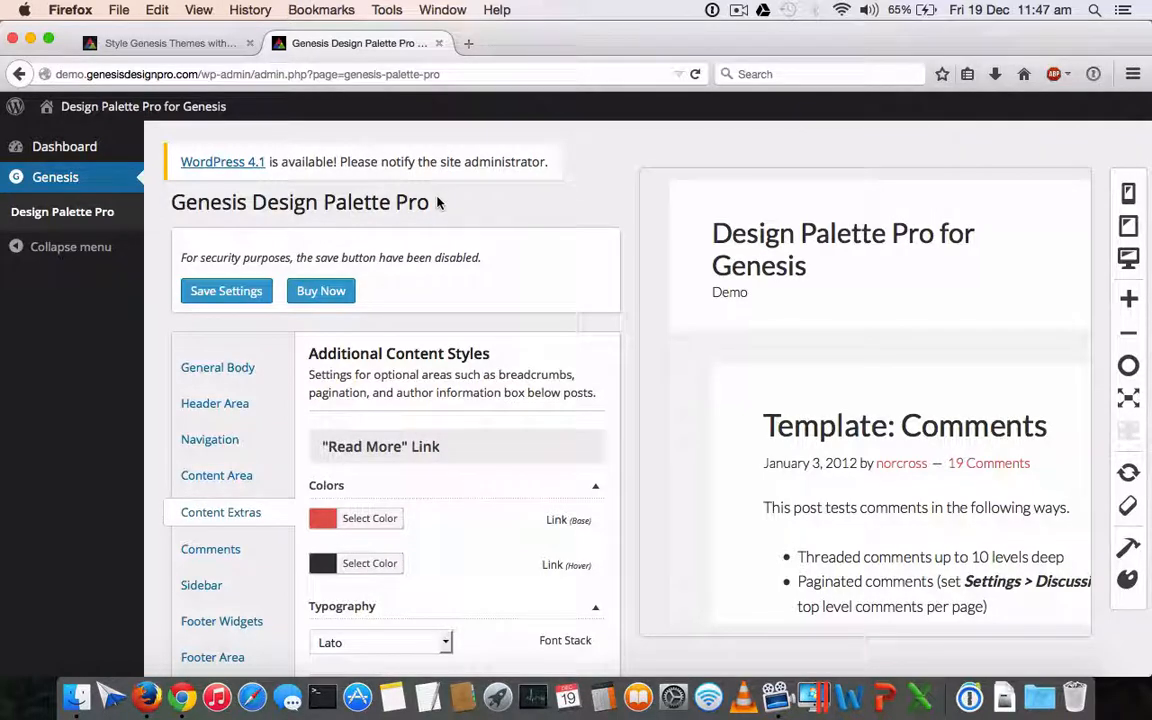
pyautogui.scroll(-3)
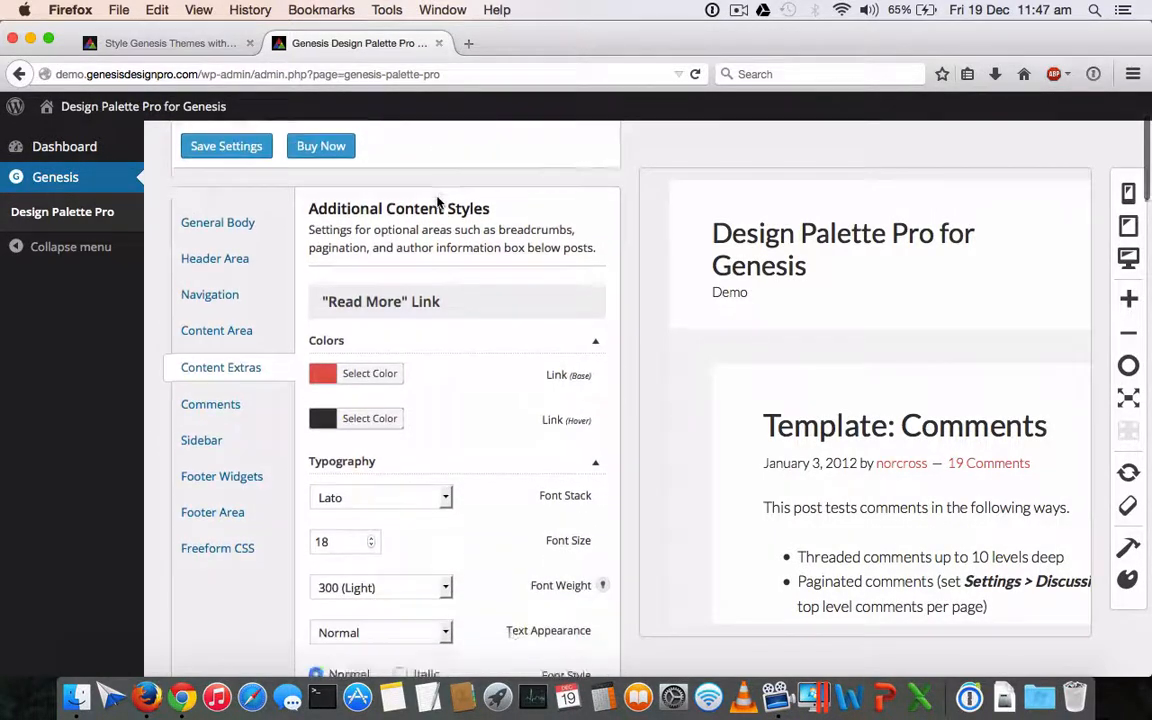
pyautogui.scroll(-3)
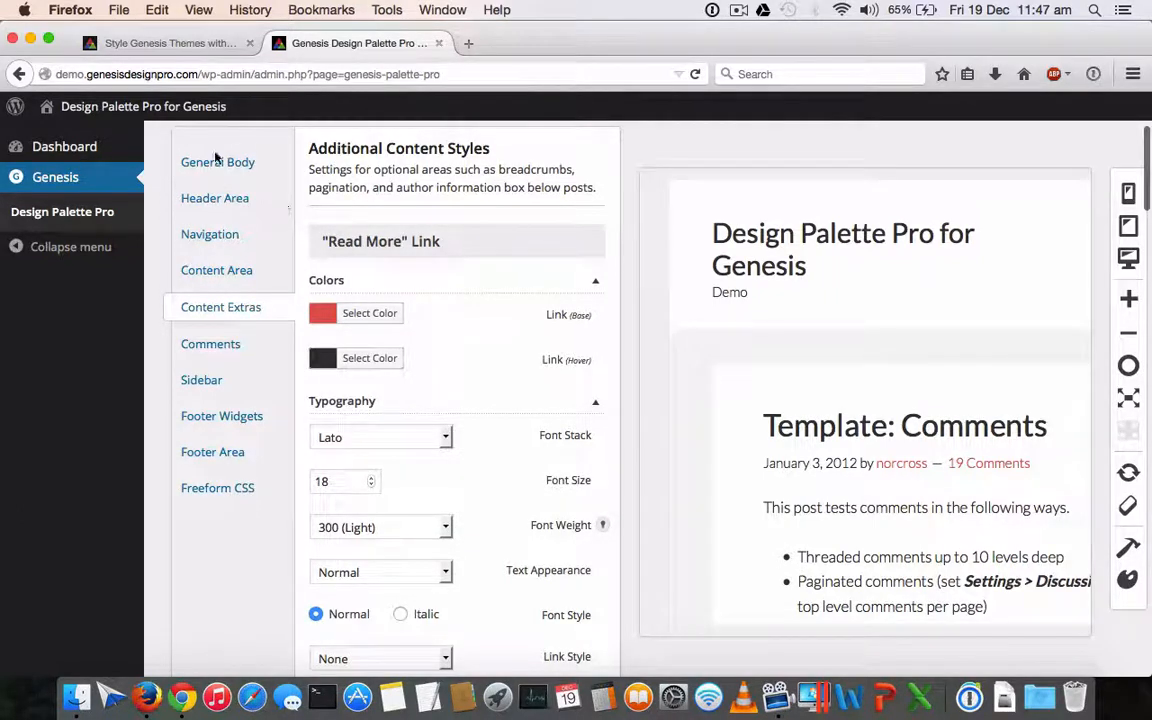
pyautogui.click(216, 162)
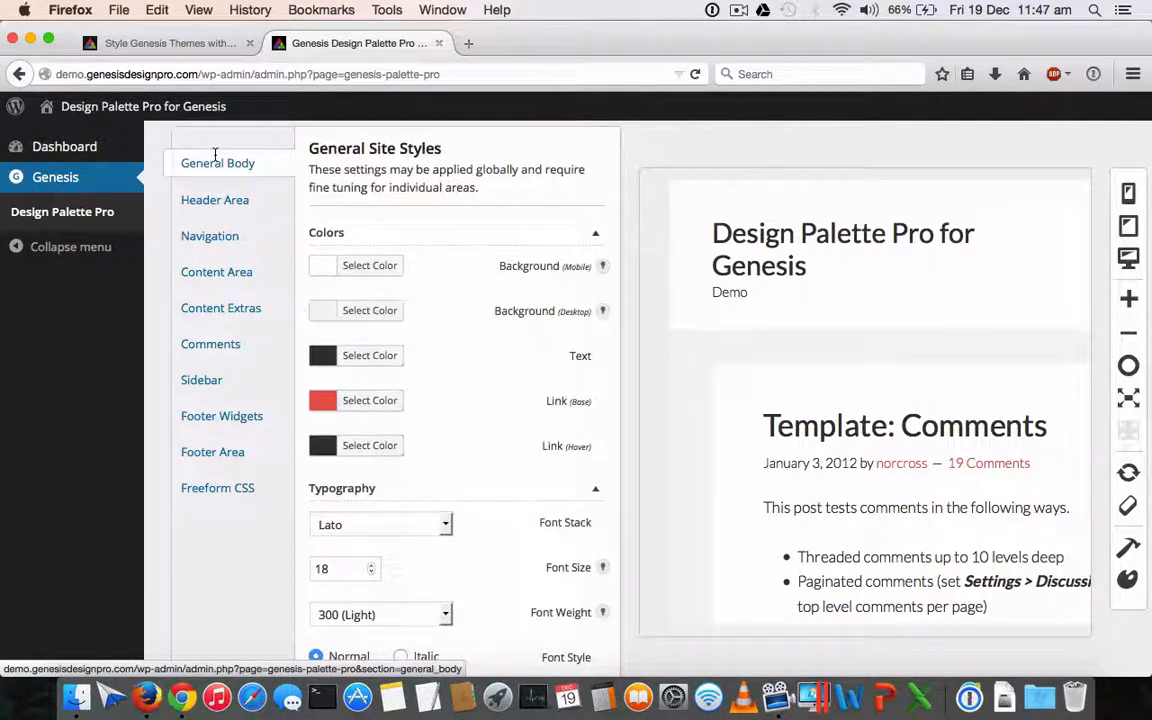
# Browse the Freeform CSS section and back through the General Body typography and favicon options
pyautogui.click(216, 488)
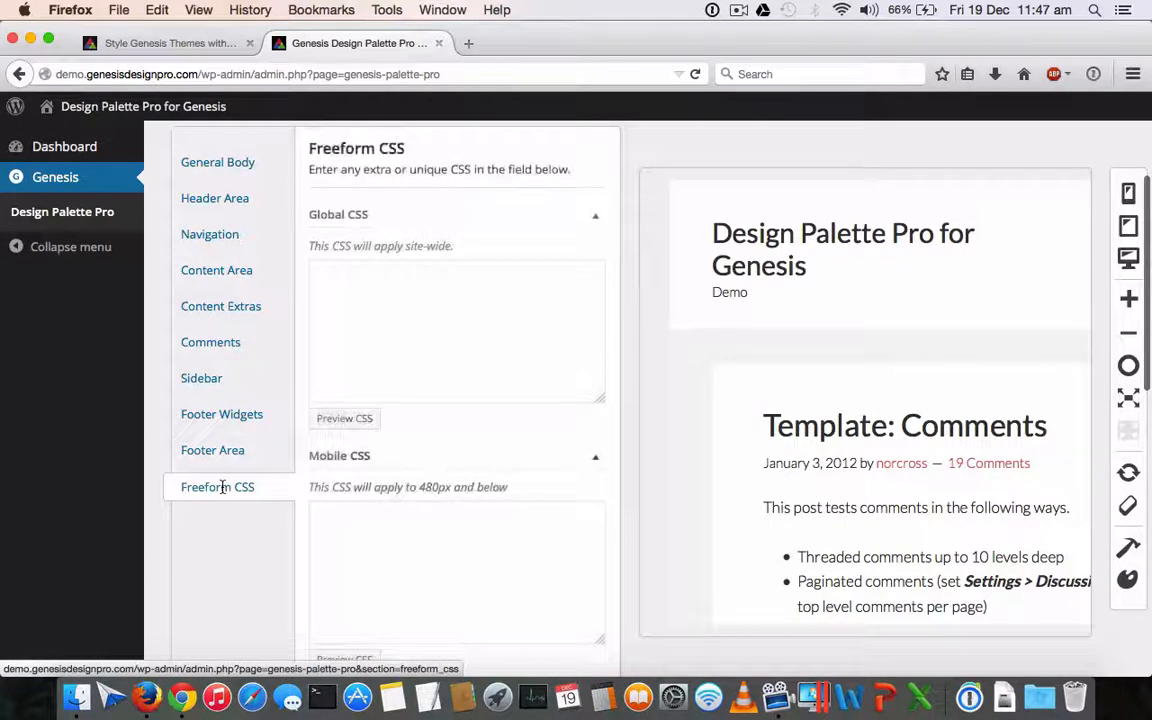
pyautogui.scroll(-3)
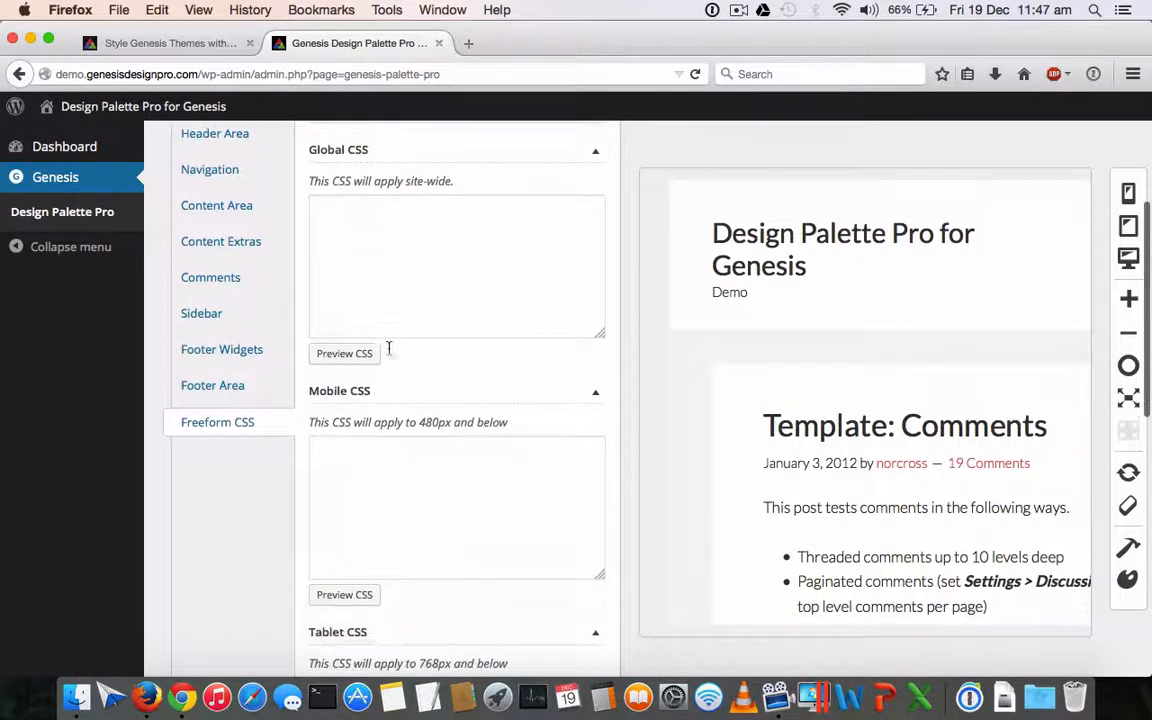
pyautogui.scroll(-3)
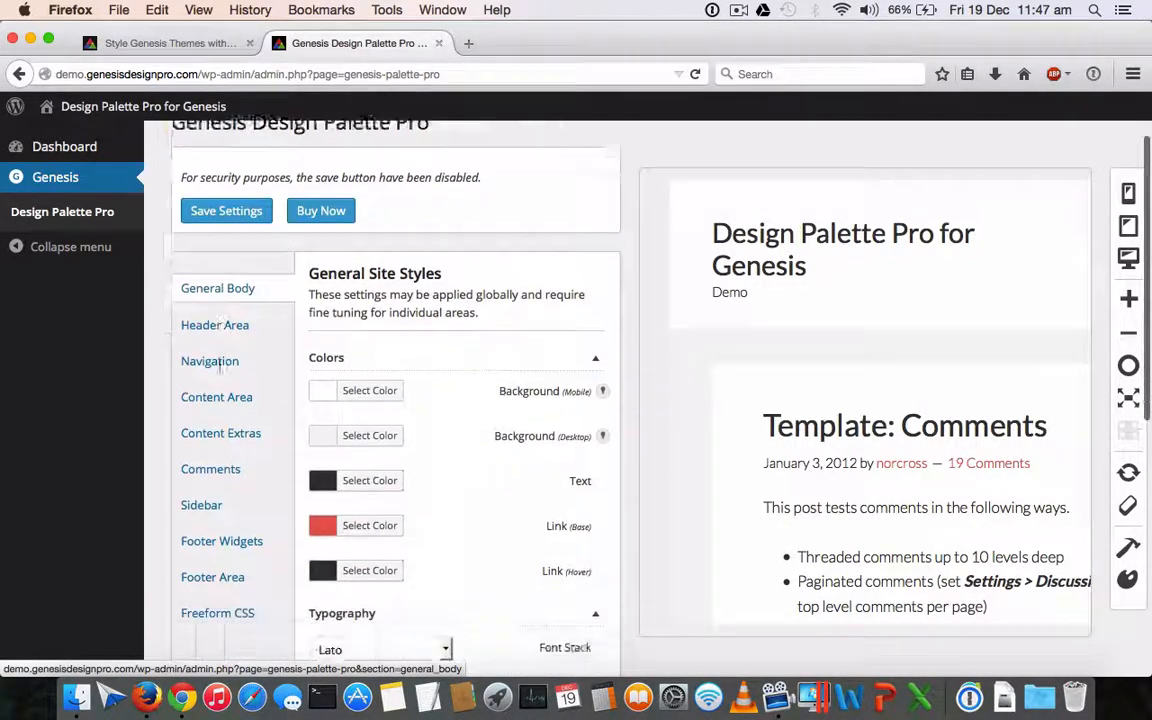
pyautogui.scroll(-3)
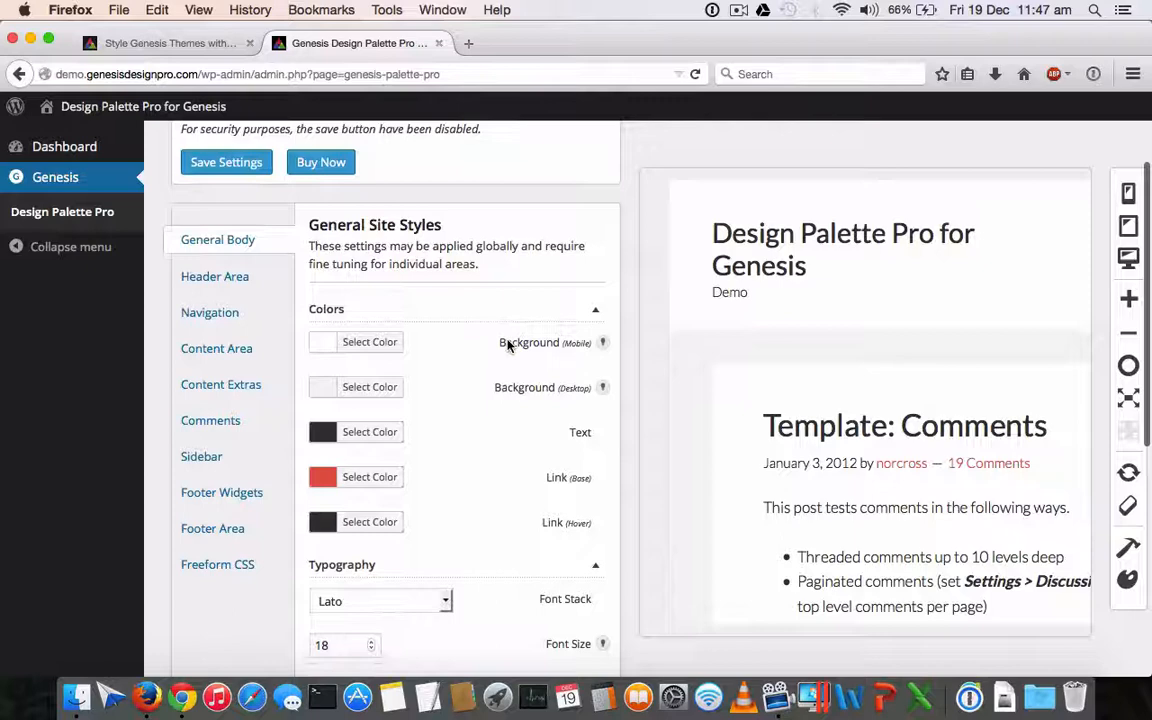
pyautogui.scroll(-3)
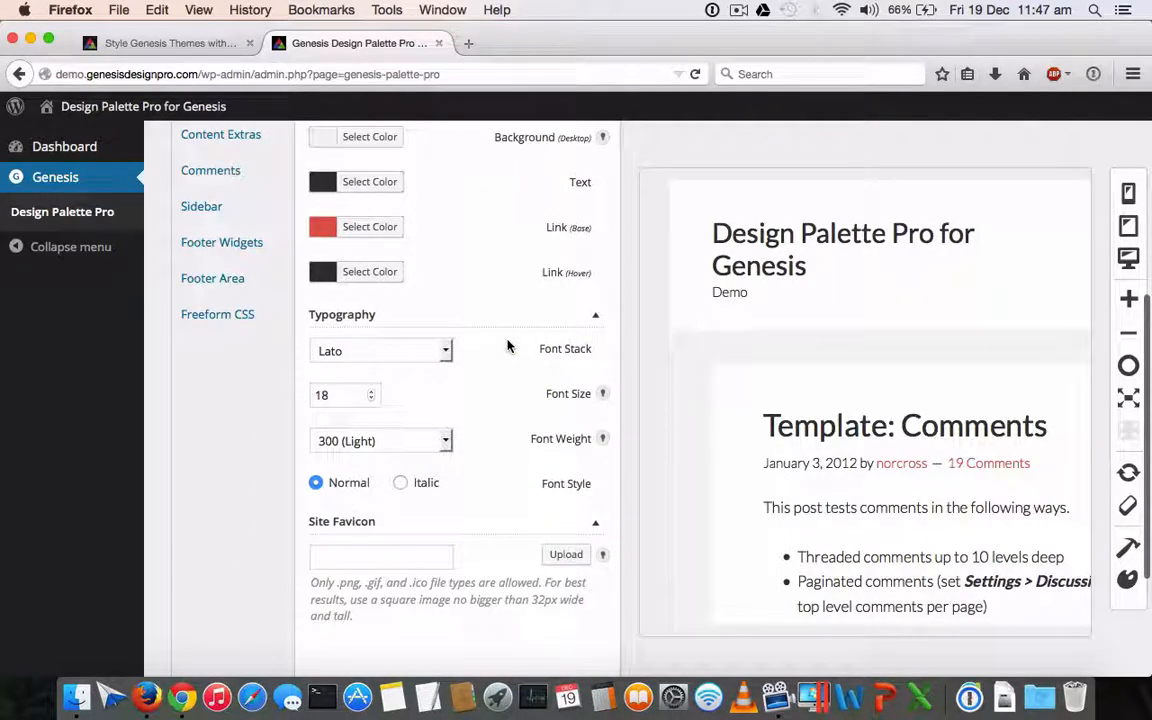
pyautogui.moveTo(804, 360)
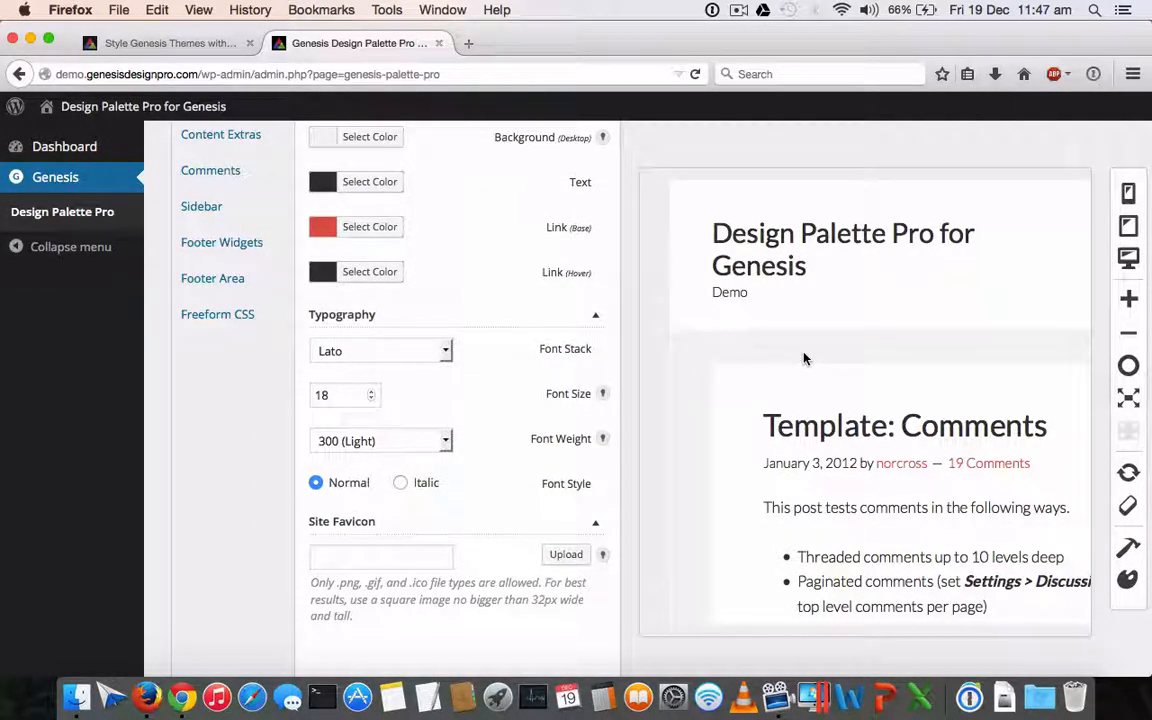
pyautogui.scroll(-3)
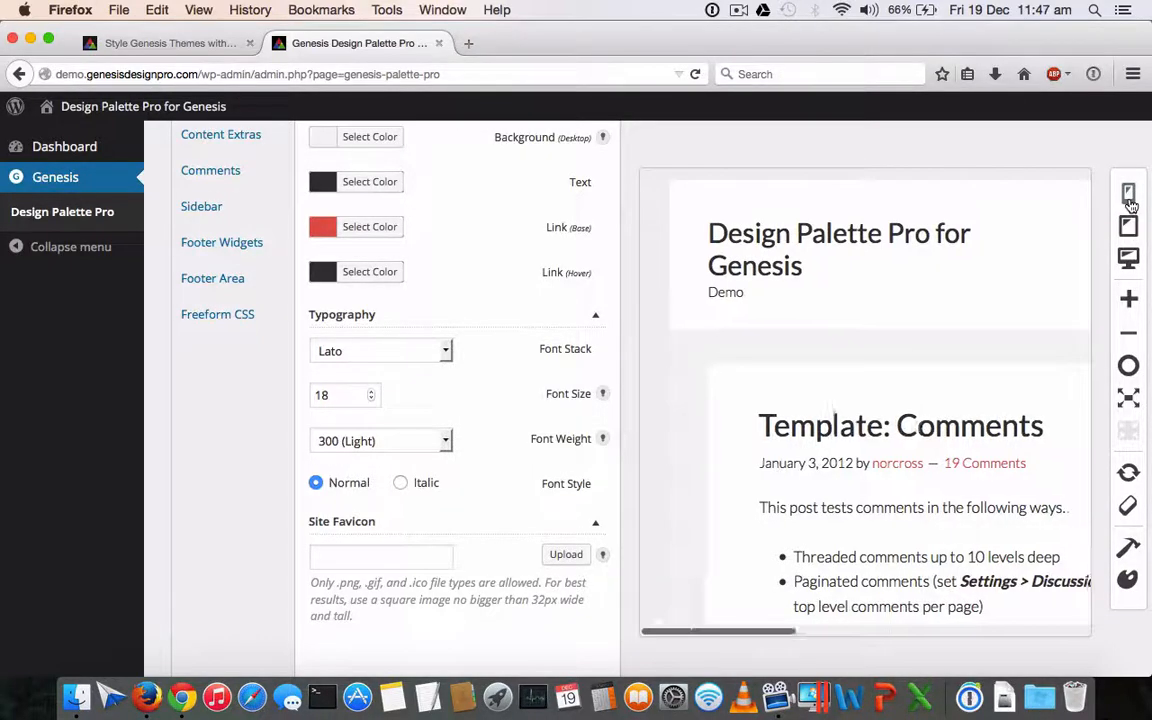
pyautogui.click(1128, 194)
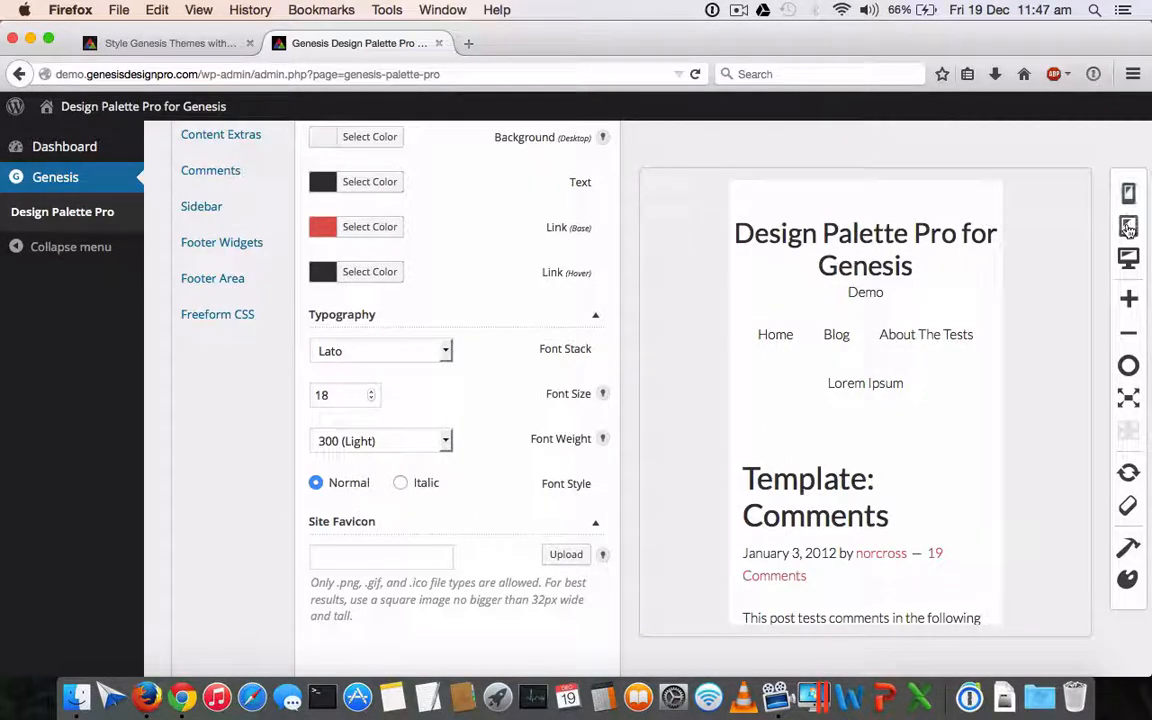
pyautogui.click(1128, 228)
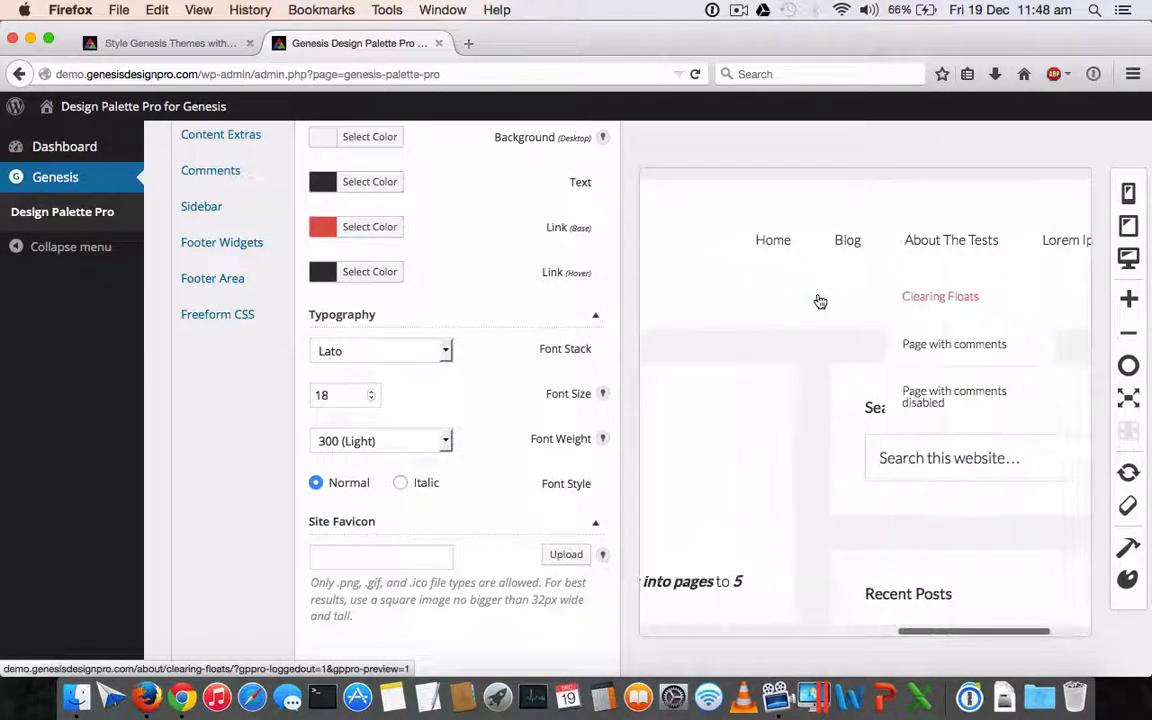
pyautogui.click(954, 344)
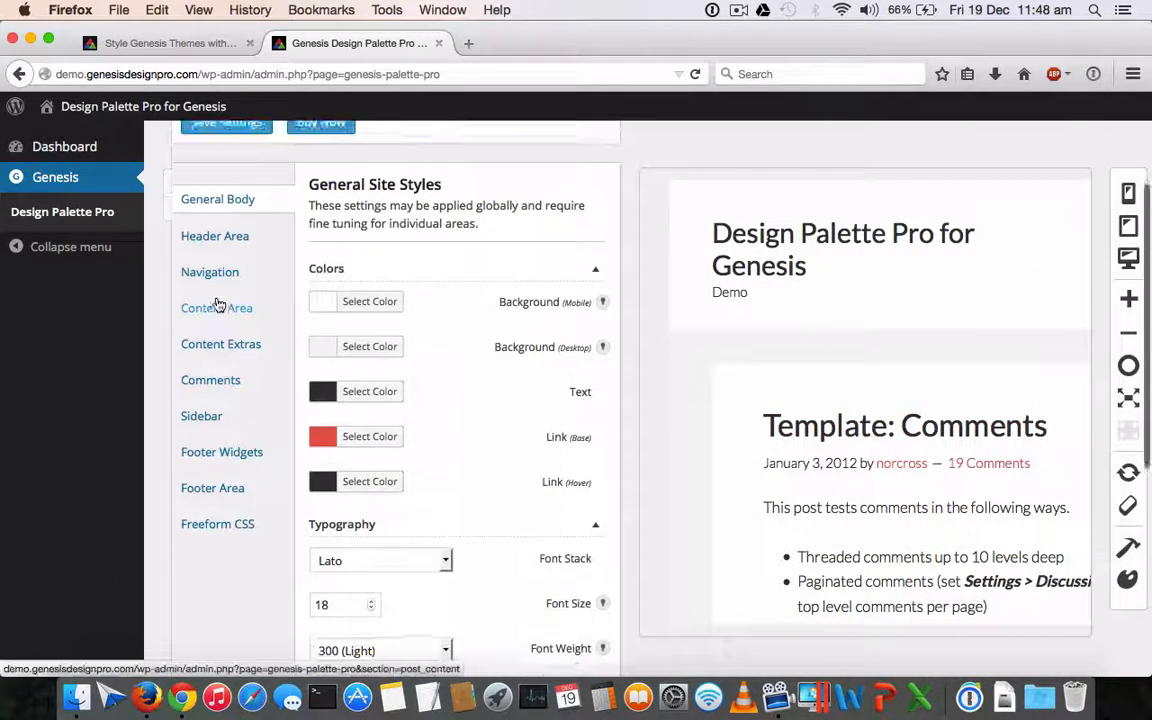
# Set the Header Area padding to 14px top, keep 22px bottom, and add 4px right
pyautogui.click(214, 236)
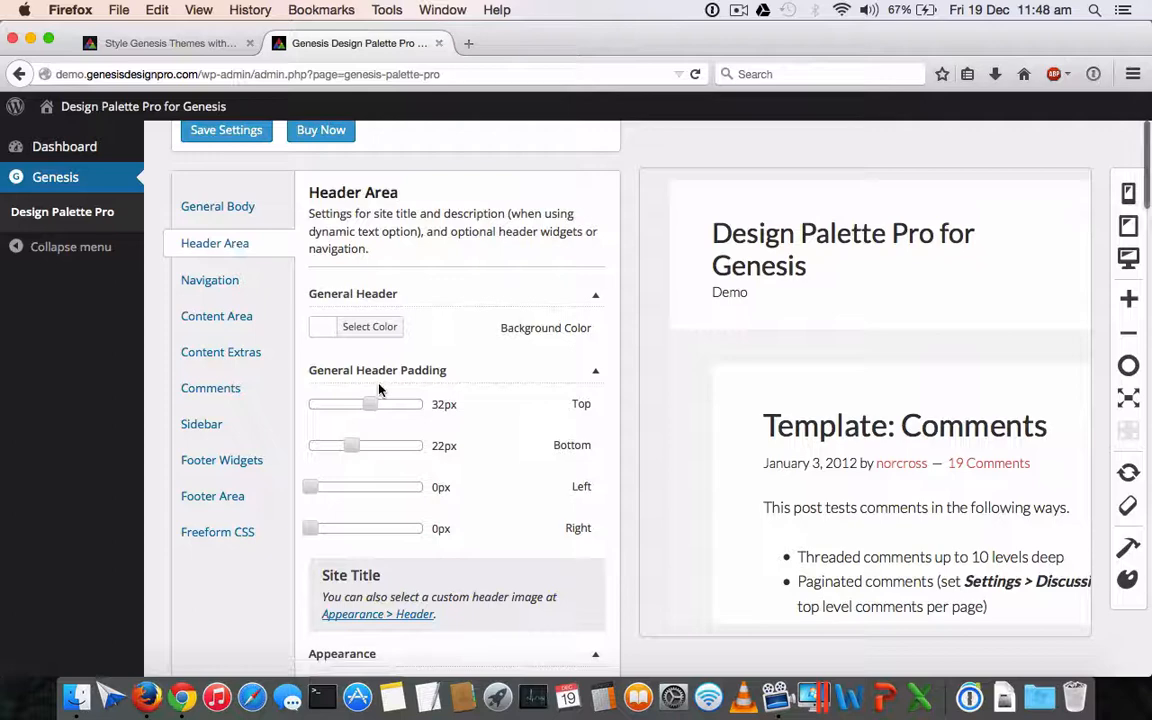
pyautogui.scroll(-3)
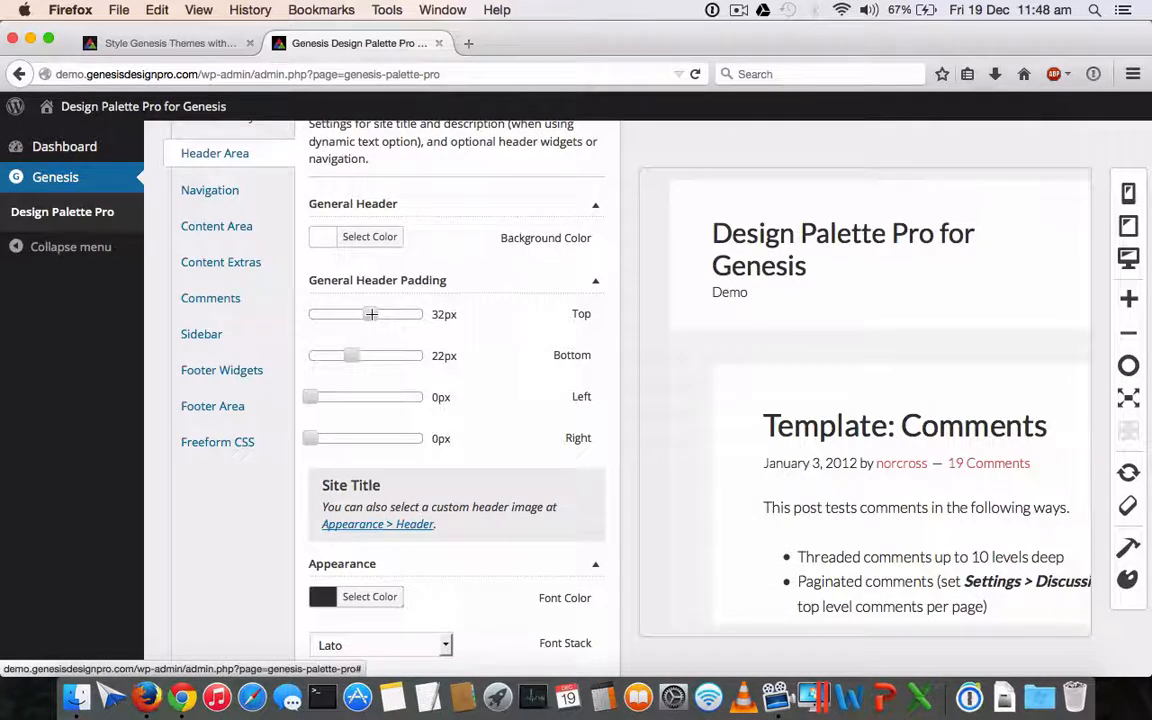
pyautogui.moveTo(370, 314); pyautogui.dragTo(332, 314)
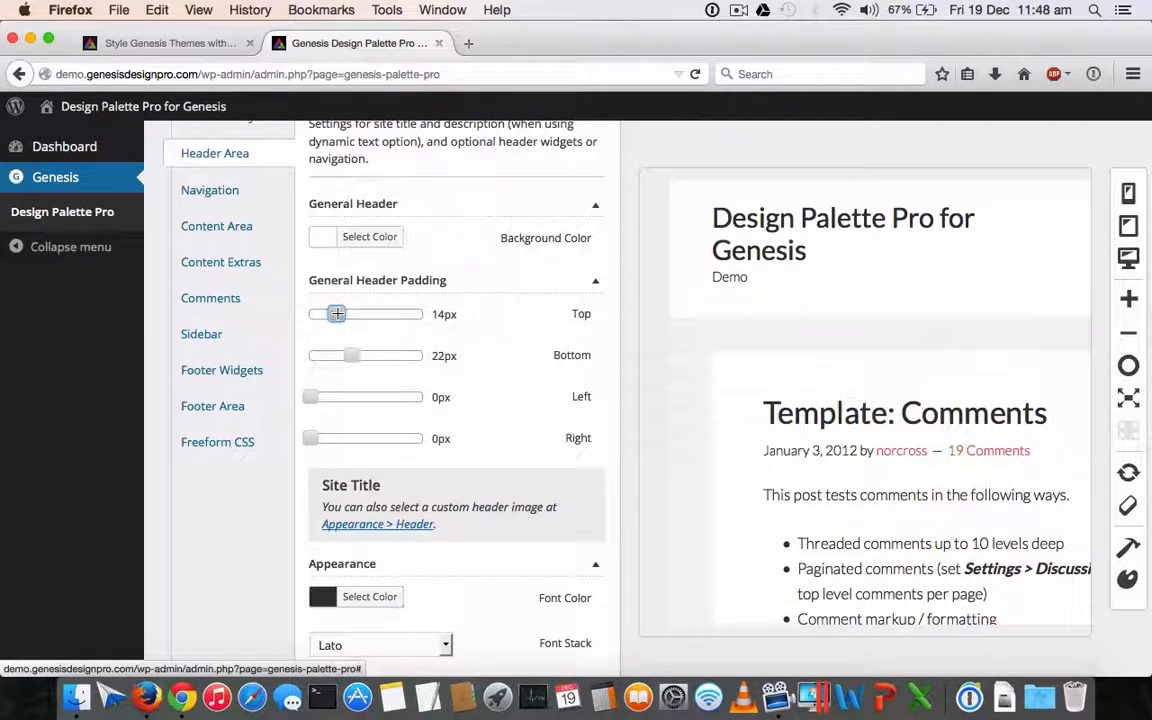
pyautogui.moveTo(352, 356); pyautogui.dragTo(340, 356)
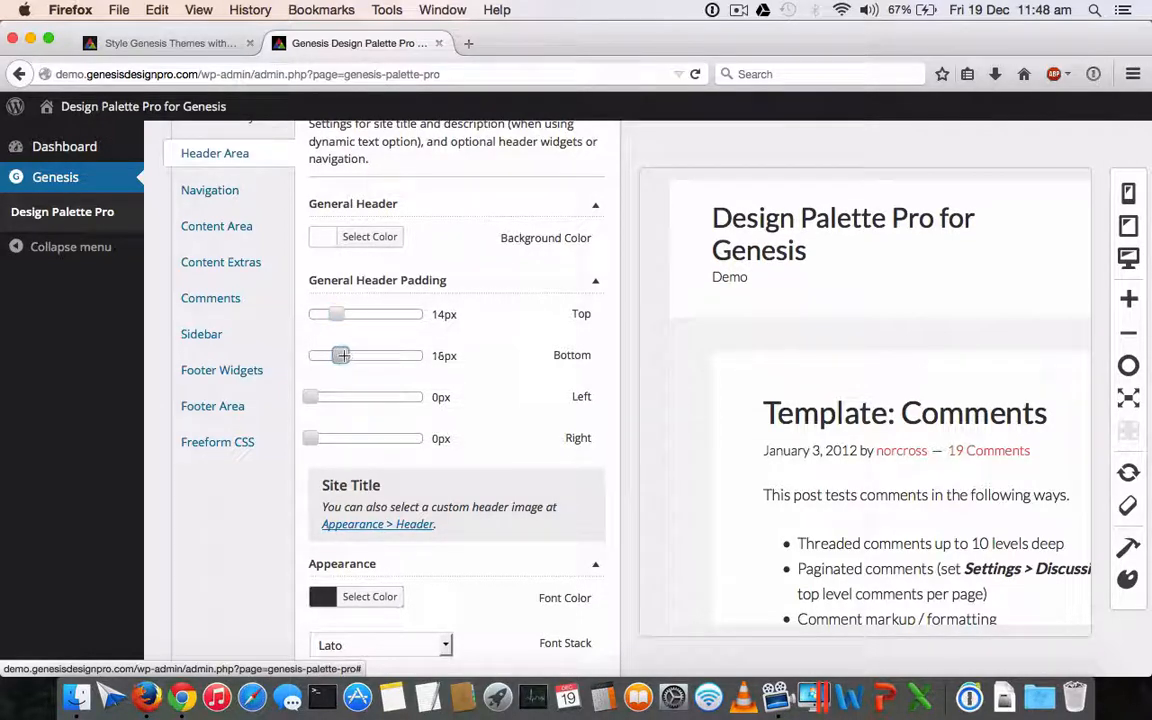
pyautogui.moveTo(340, 356); pyautogui.dragTo(352, 356)
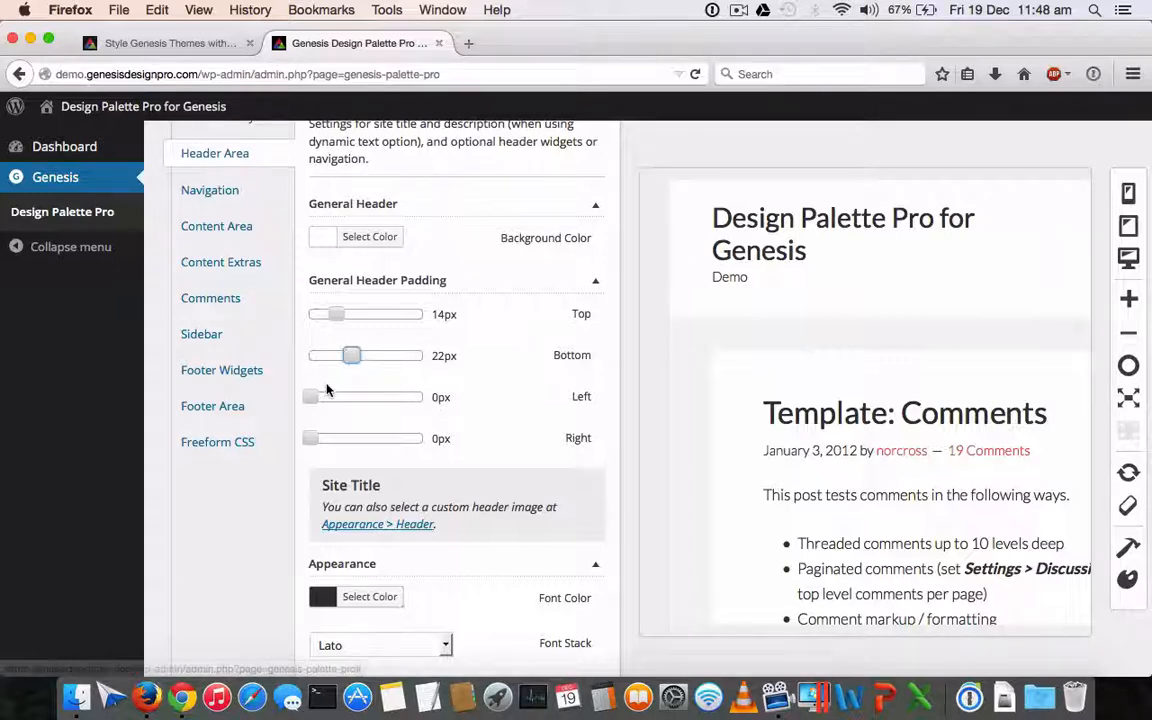
pyautogui.moveTo(310, 396); pyautogui.dragTo(366, 396)
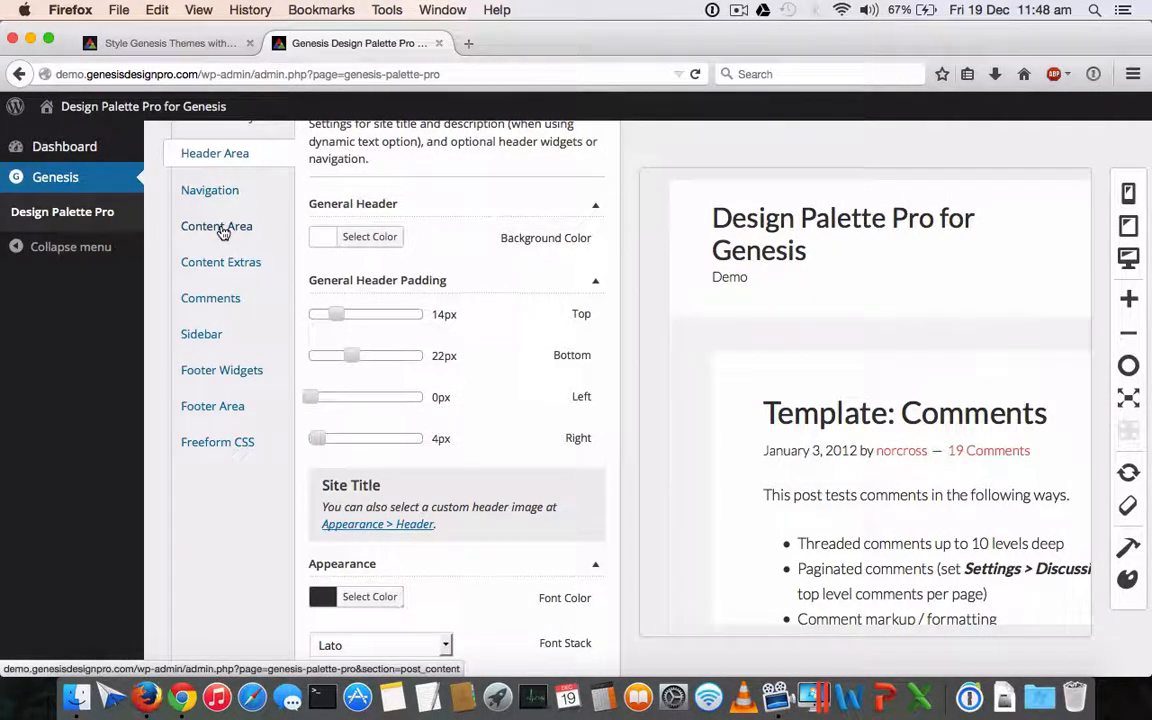
# Reduce the Content Area's wrapper top padding to 12px and browse the remaining content settings
pyautogui.click(216, 226)
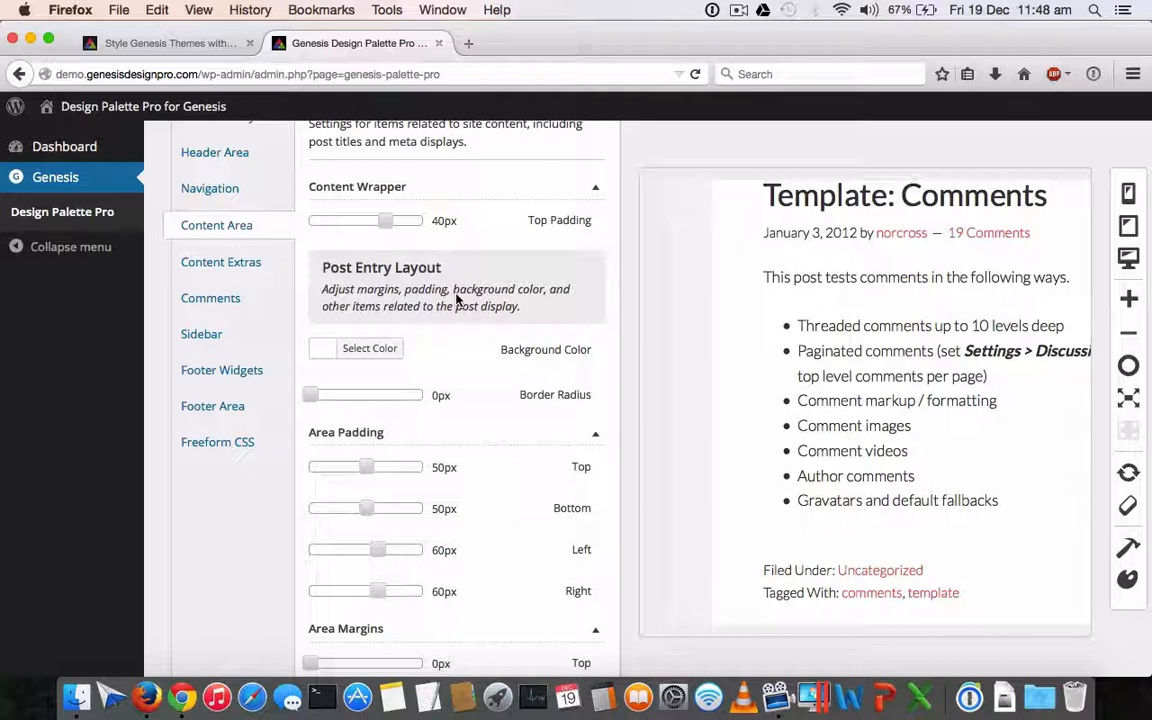
pyautogui.moveTo(384, 220); pyautogui.dragTo(358, 220)
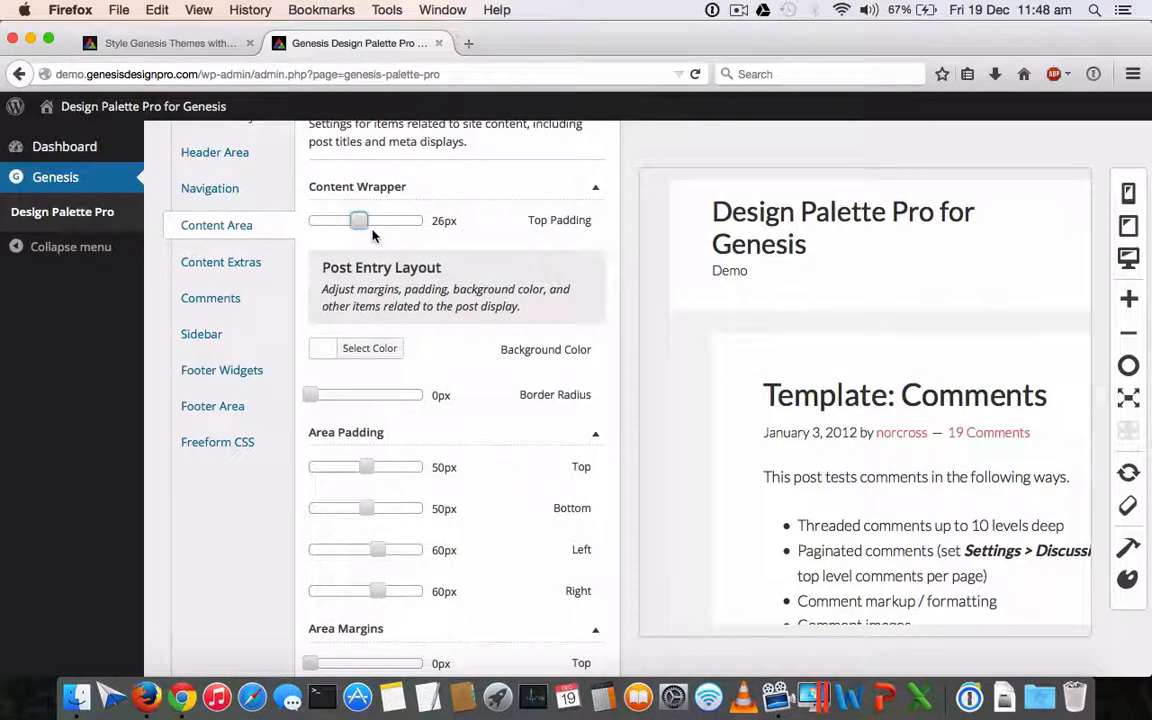
pyautogui.moveTo(360, 220); pyautogui.dragTo(332, 220)
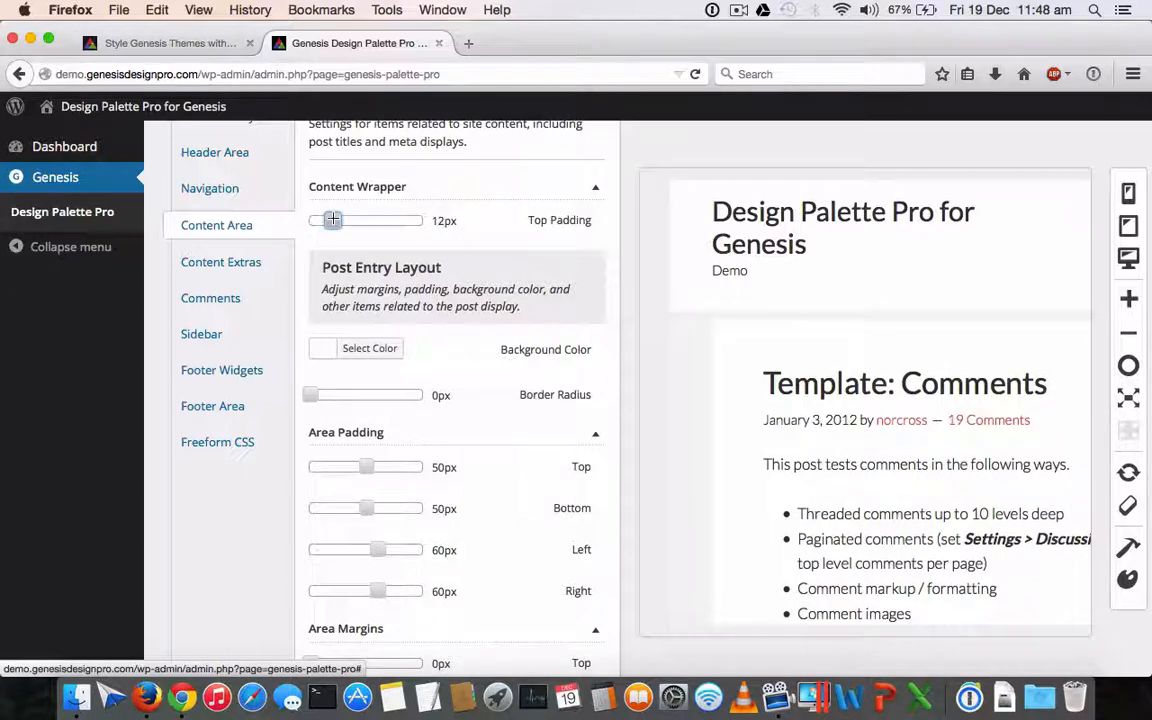
pyautogui.scroll(-3)
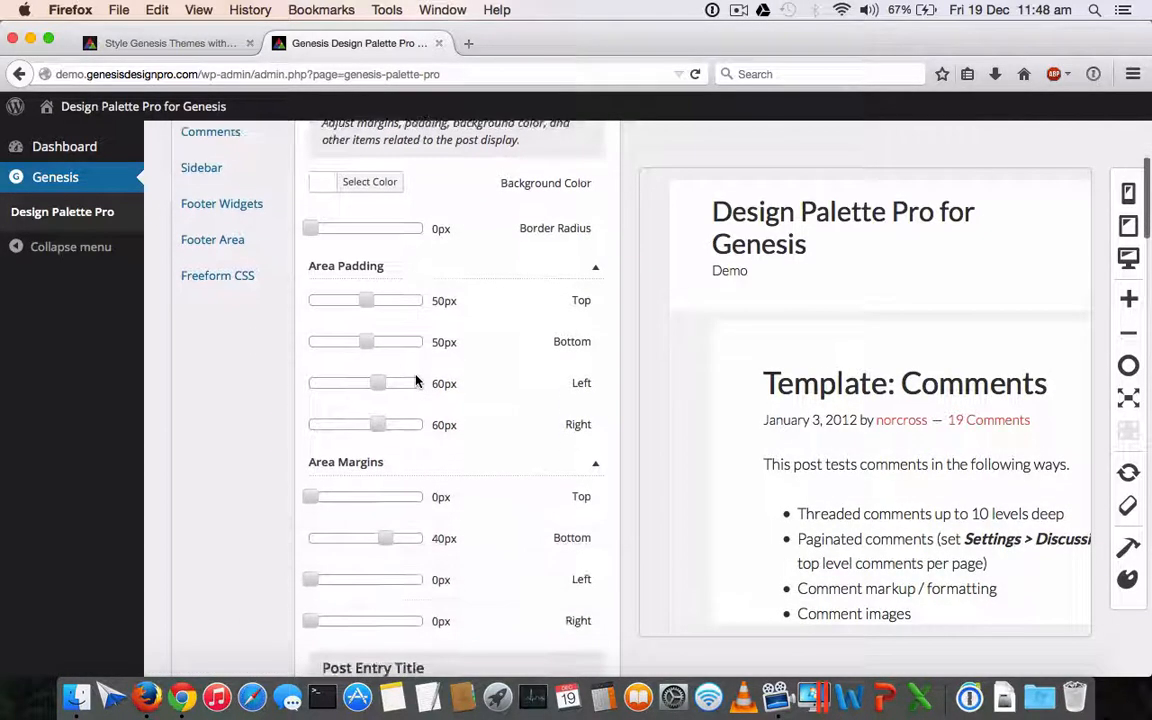
pyautogui.scroll(-3)
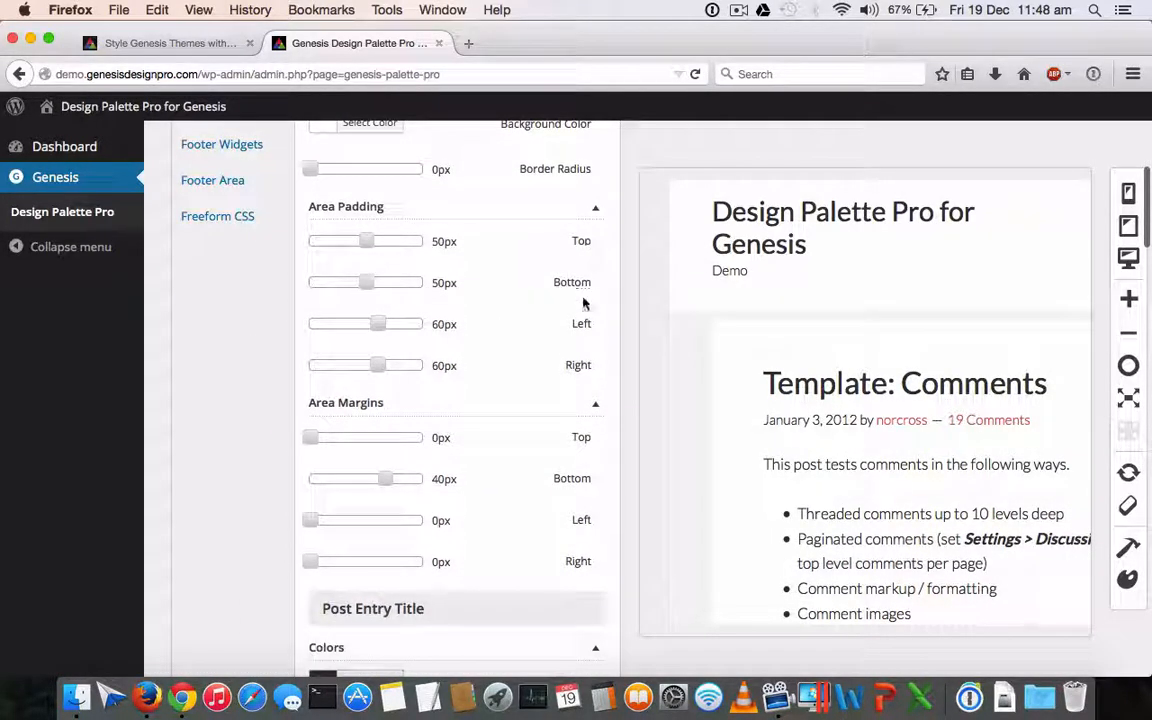
pyautogui.scroll(-3)
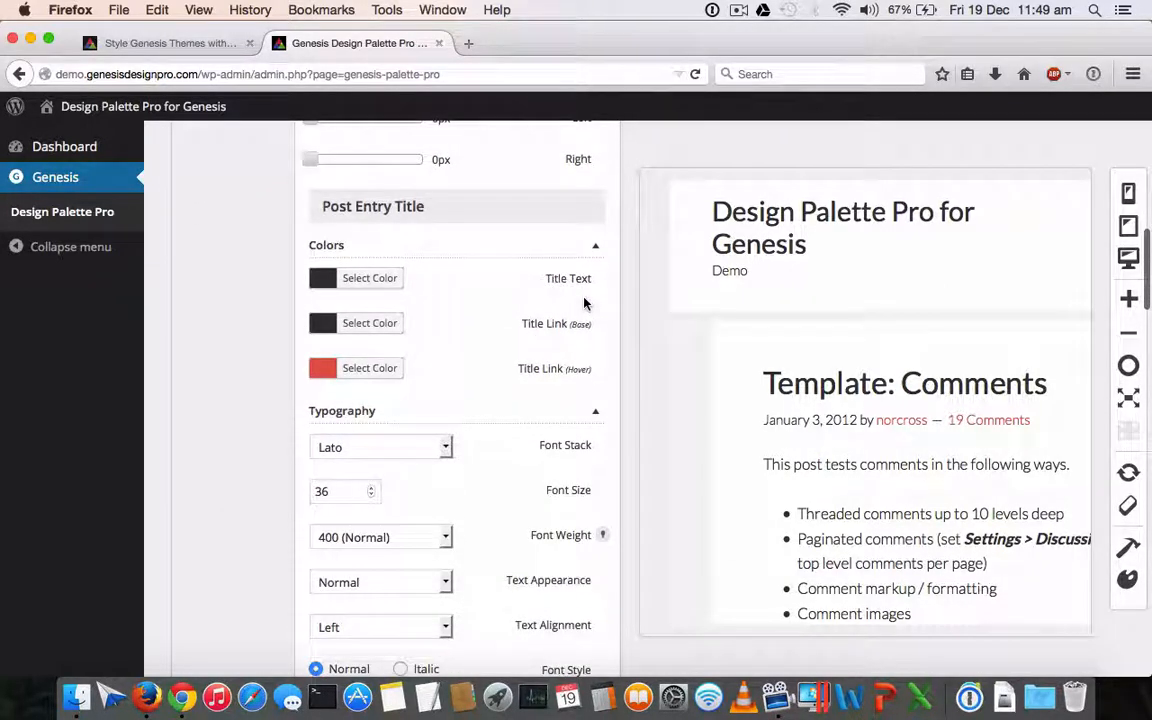
pyautogui.scroll(-3)
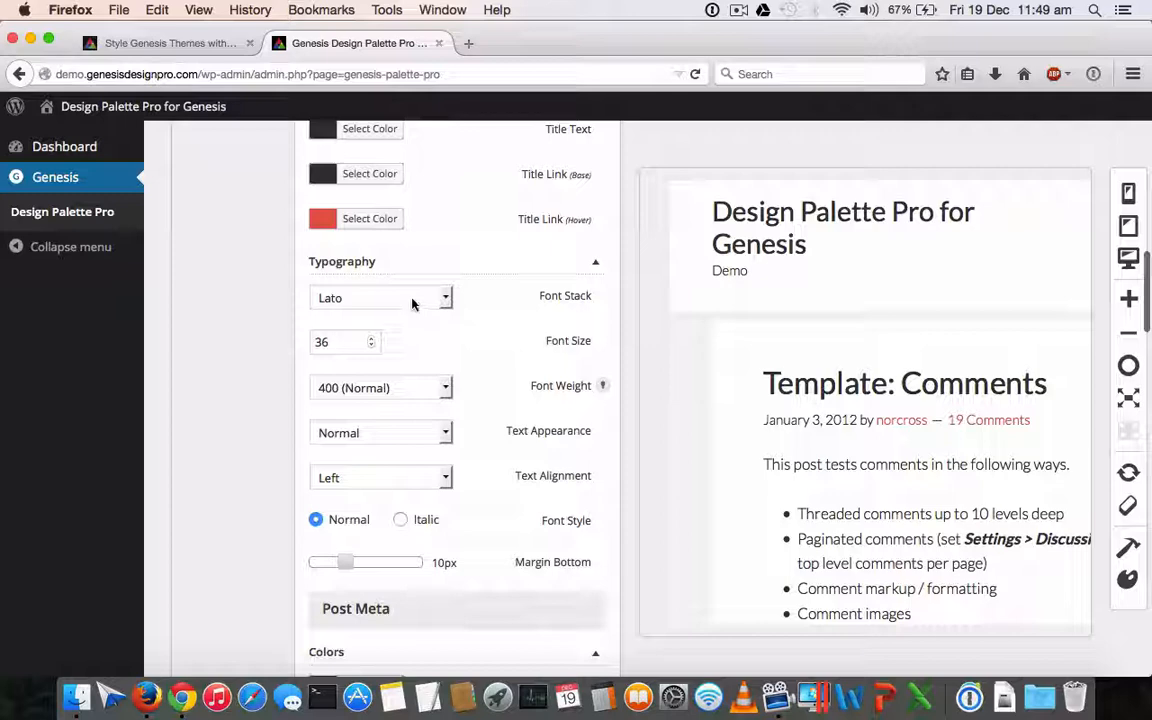
pyautogui.click(380, 296)
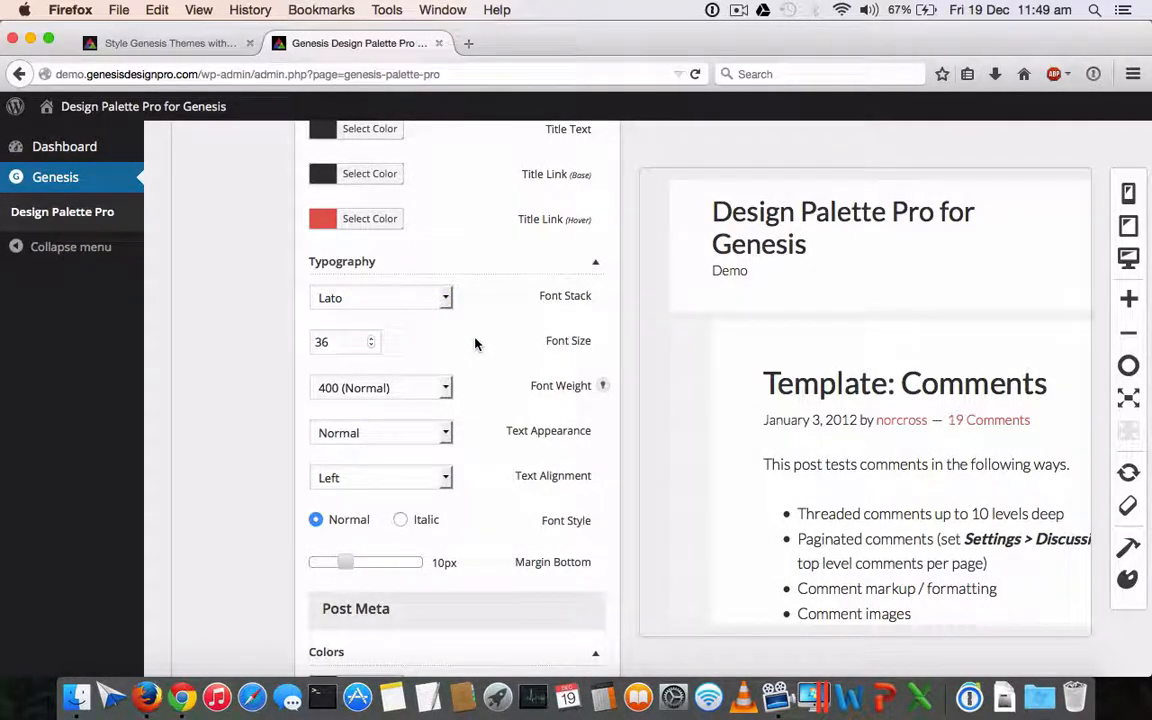
pyautogui.scroll(-3)
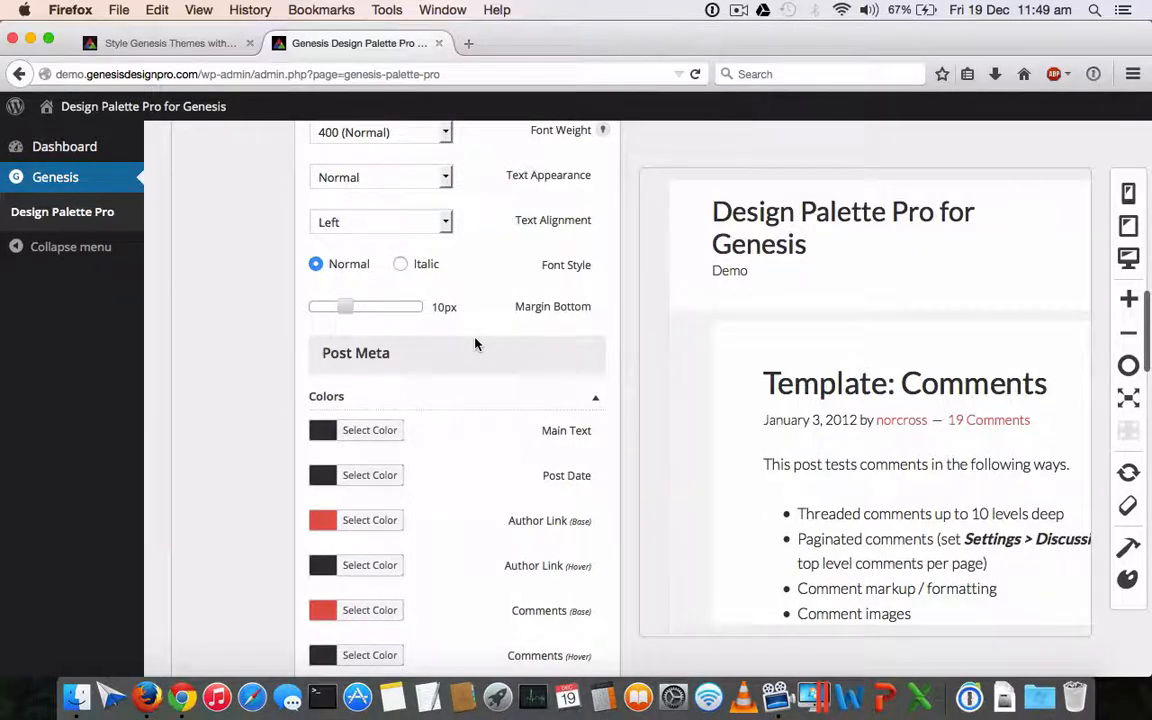
pyautogui.scroll(-3)
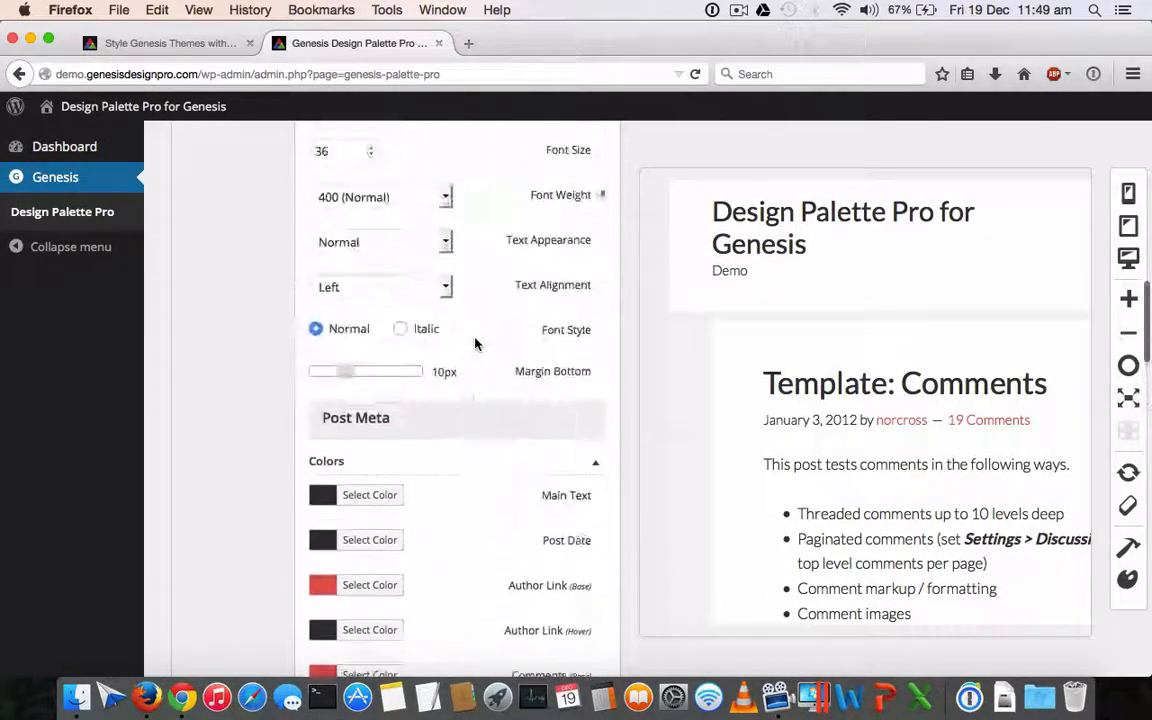
# View the Content Extras settings, then return to the Design Palette Pro pricing page
pyautogui.click(216, 266)
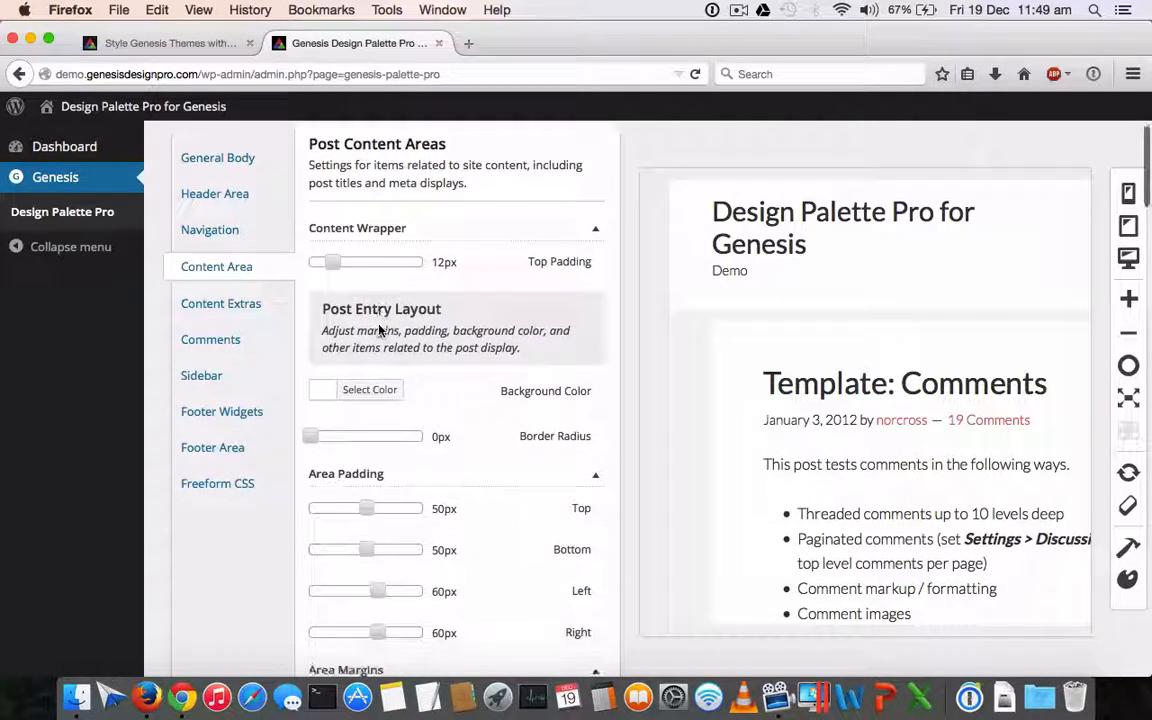
pyautogui.click(220, 304)
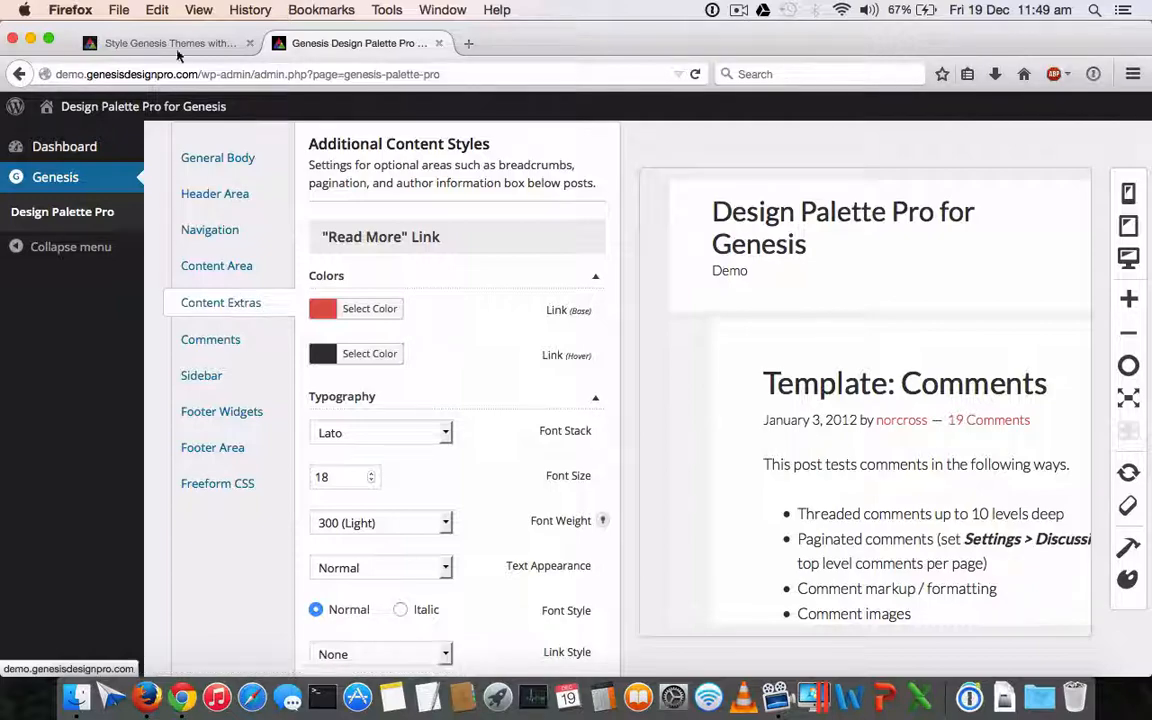
pyautogui.click(160, 44)
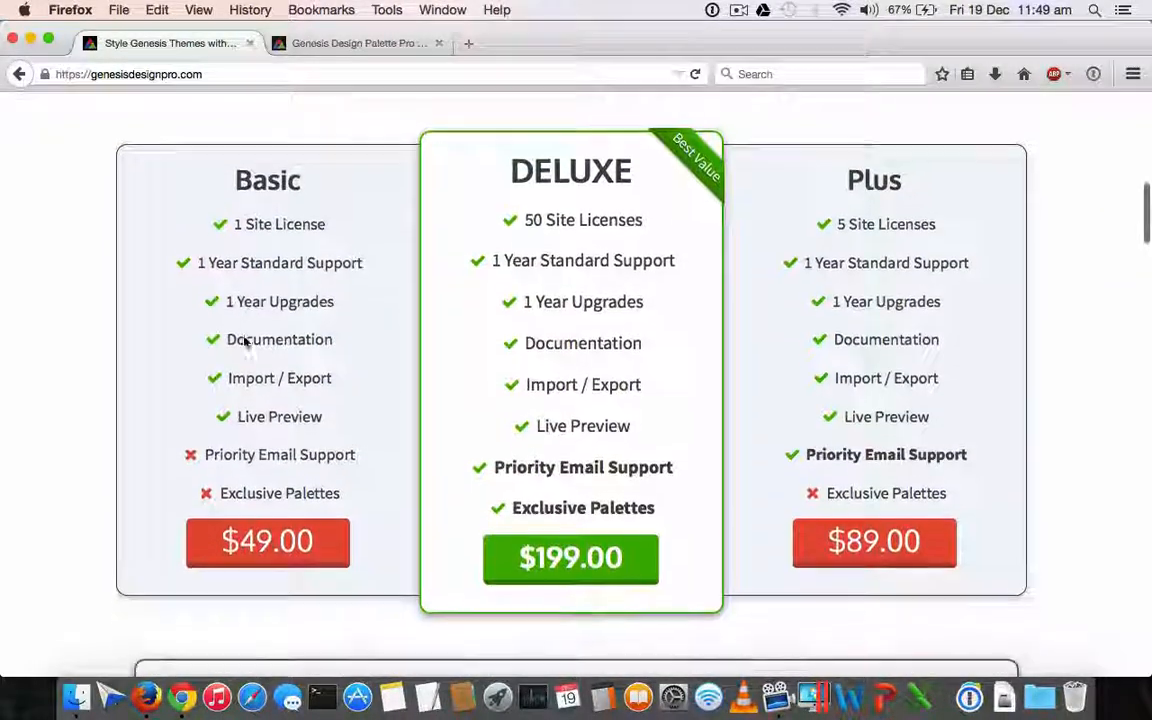
pyautogui.scroll(-3)
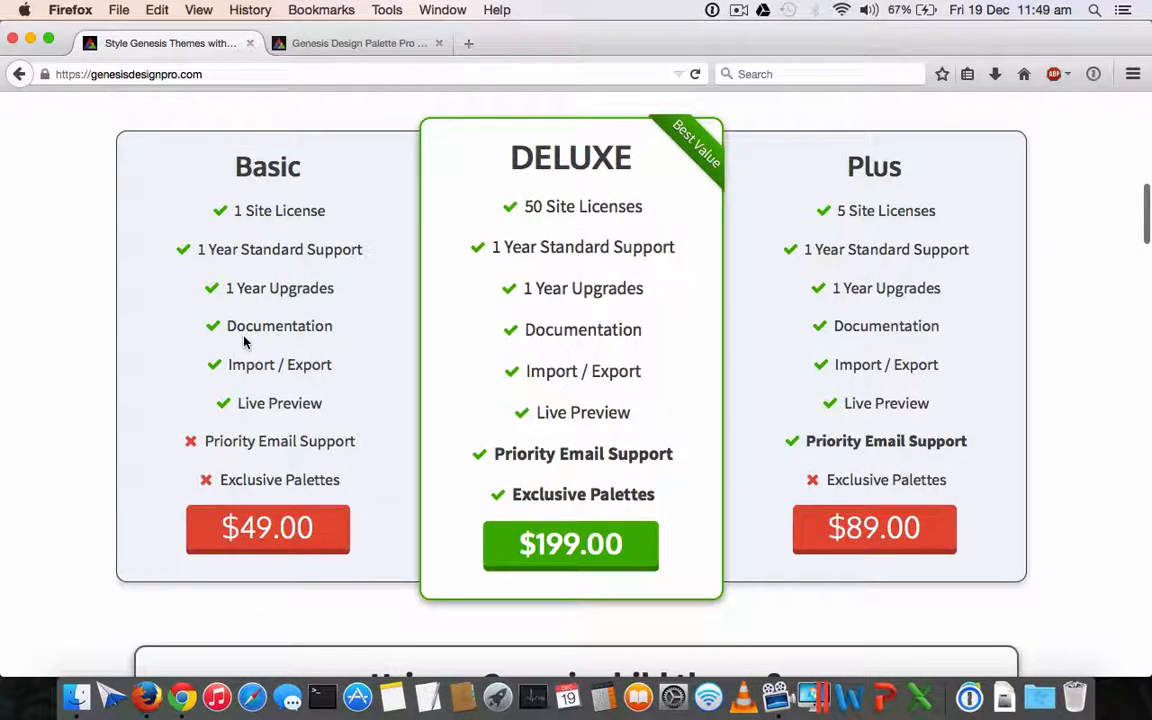